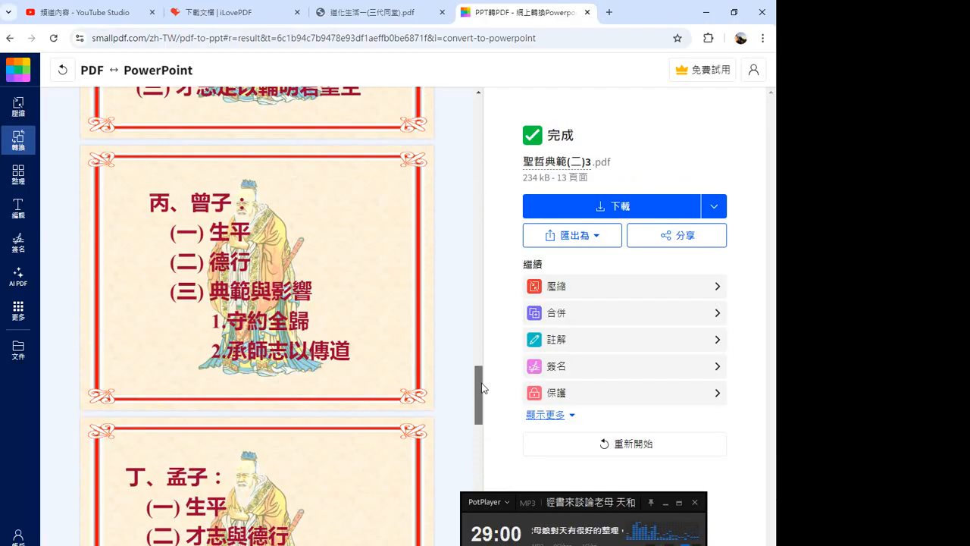
# - Scroll through the Tools page past the organize, optimize, convert, edit and security tools and back to the top
pyautogui.scroll(3)
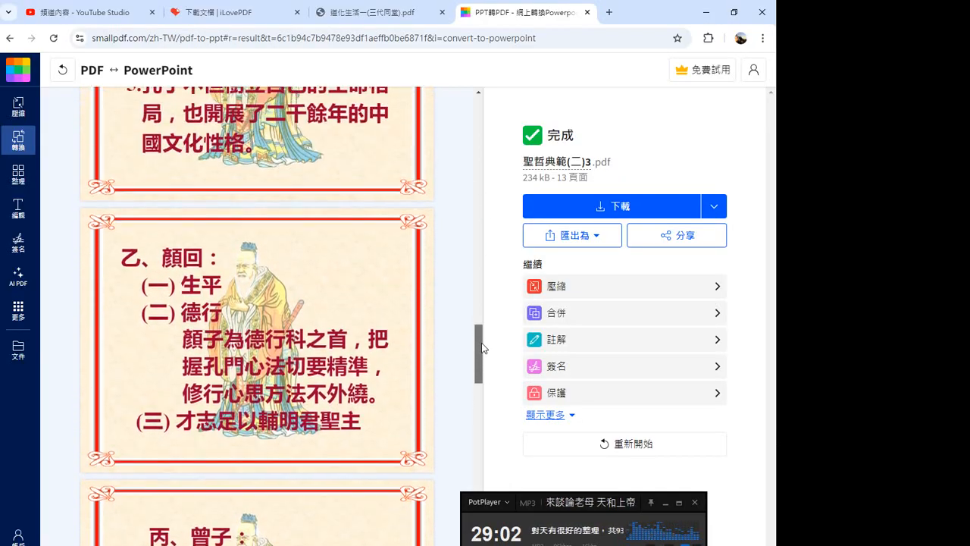
pyautogui.scroll(3)
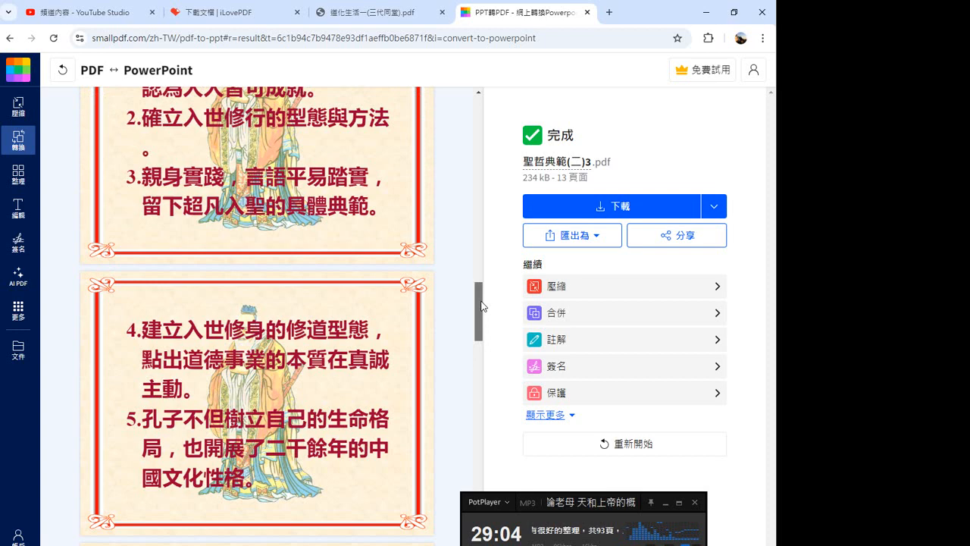
pyautogui.scroll(3)
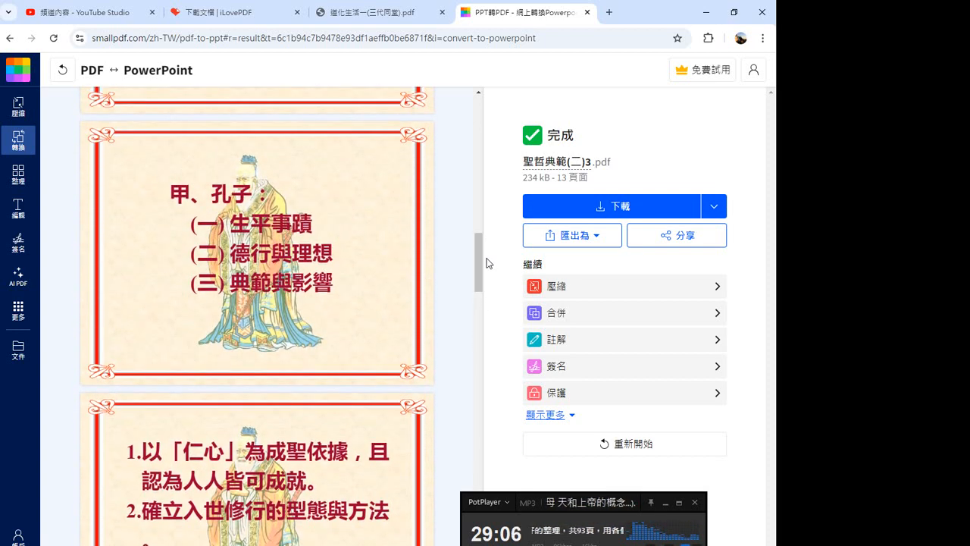
pyautogui.scroll(-3)
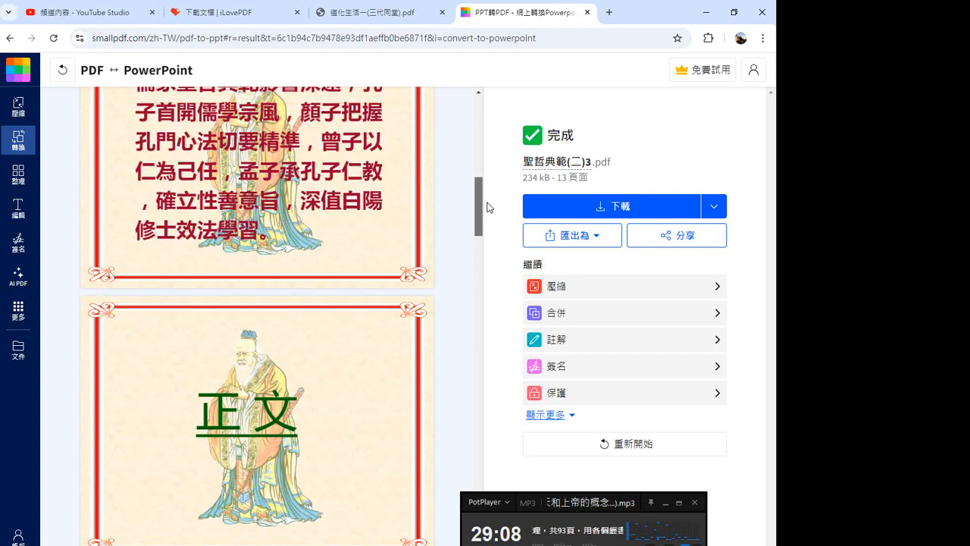
pyautogui.scroll(-3)
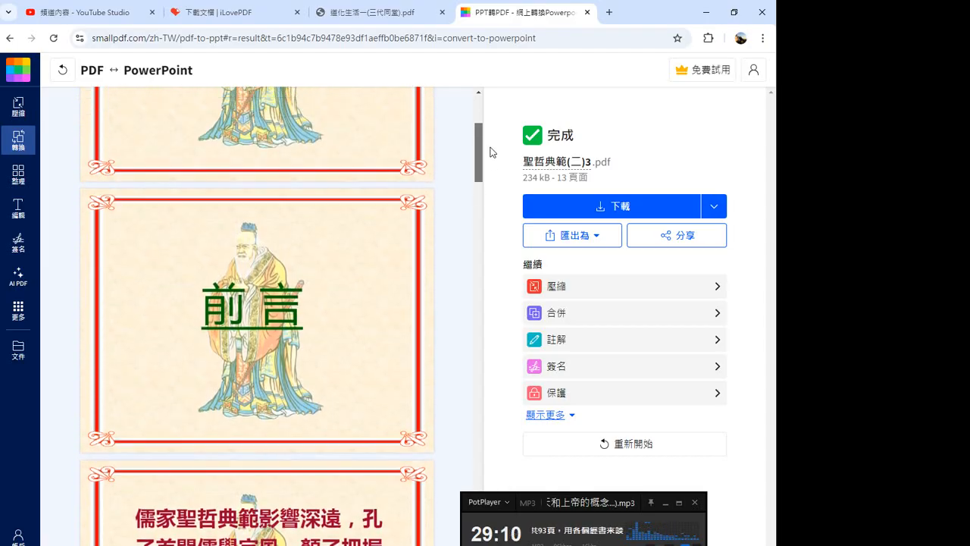
pyautogui.scroll(3)
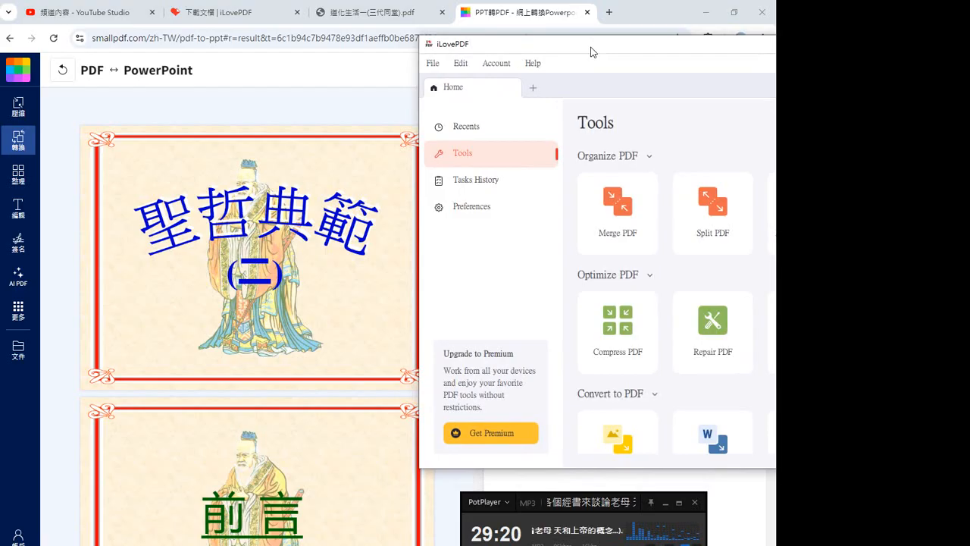
pyautogui.moveTo(474, 155)
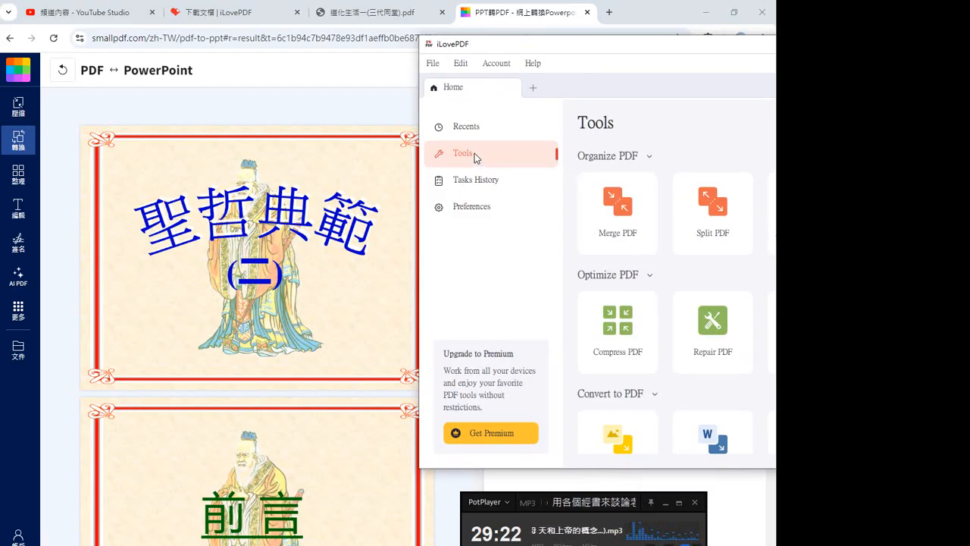
pyautogui.moveTo(694, 264)
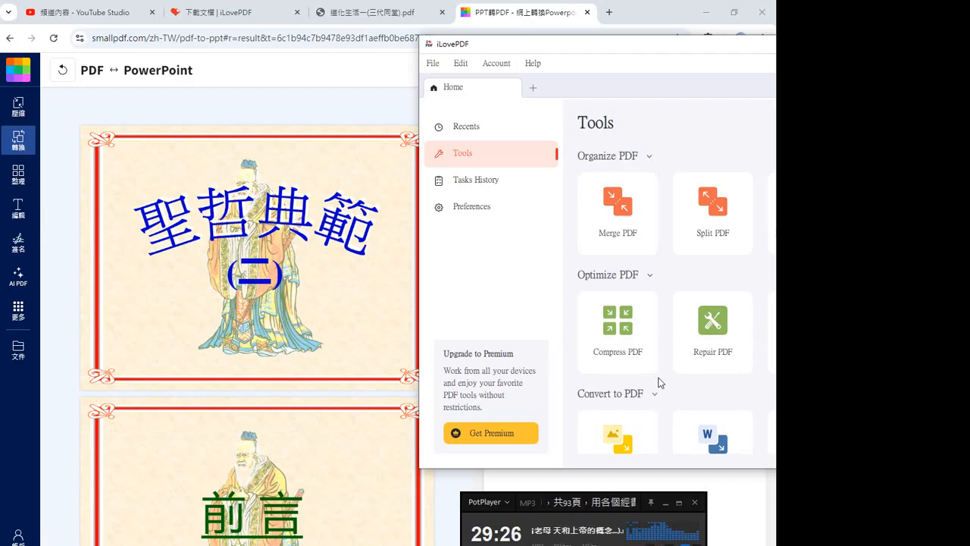
pyautogui.scroll(-3)
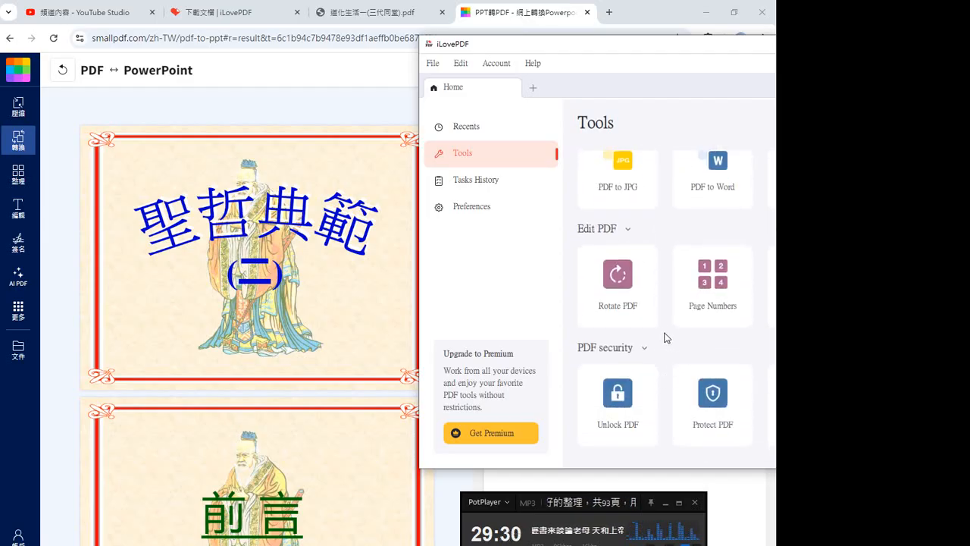
pyautogui.scroll(3)
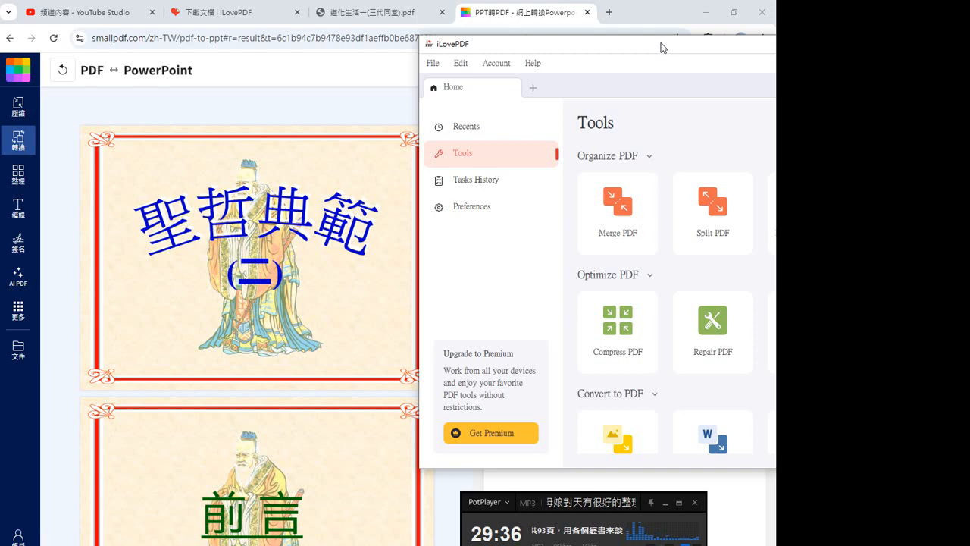
# - Widen the app window, browse the Tools list, dismiss the subscription offer and return to the top
pyautogui.moveTo(594, 43); pyautogui.dragTo(341, 76)
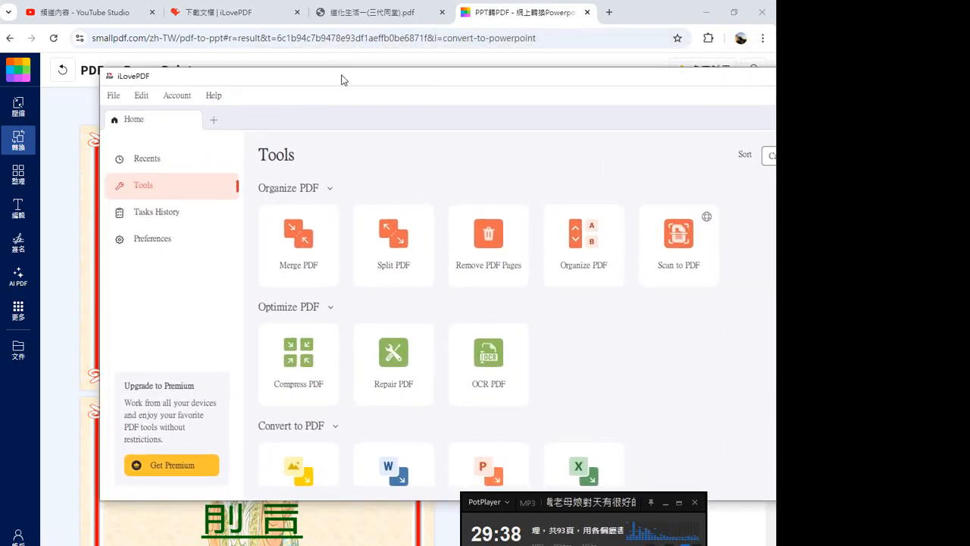
pyautogui.scroll(-3)
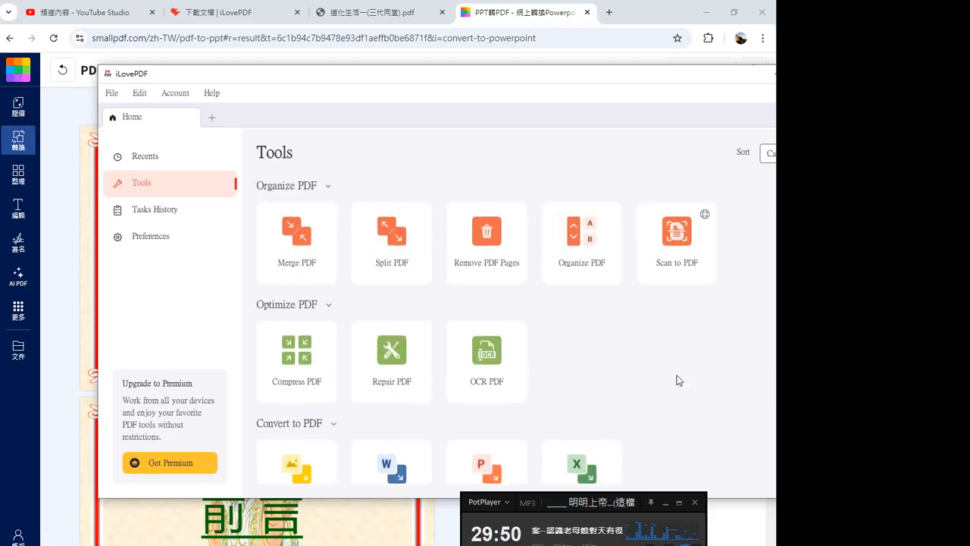
pyautogui.scroll(-3)
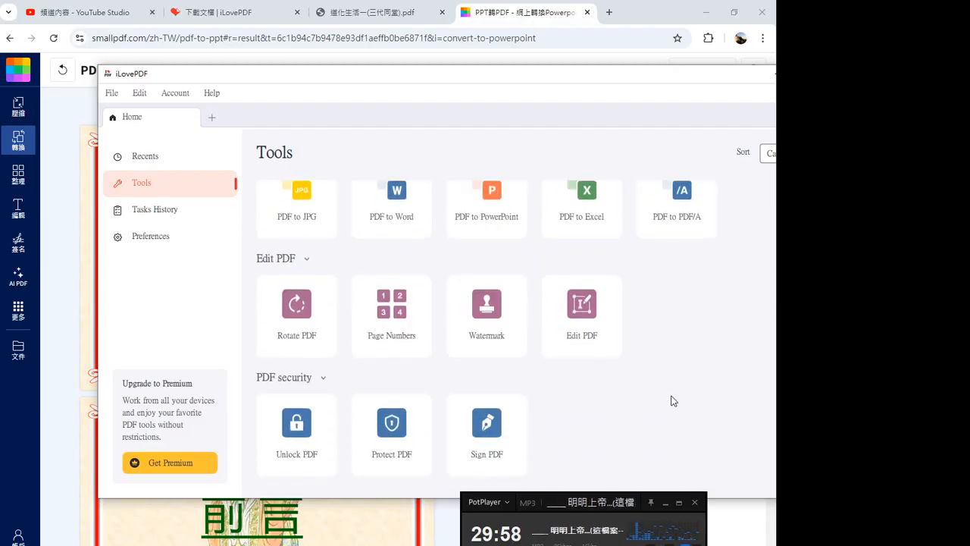
pyautogui.moveTo(726, 425)
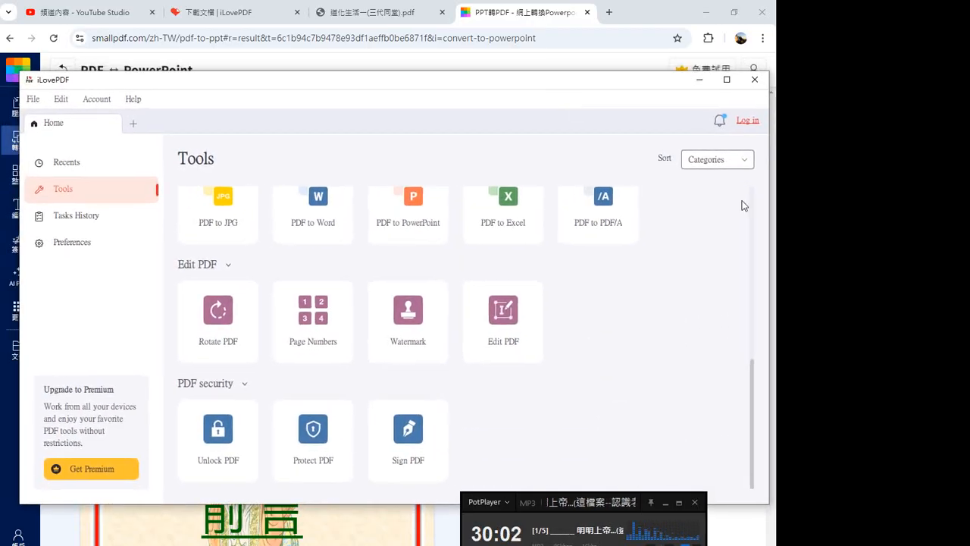
pyautogui.scroll(3)
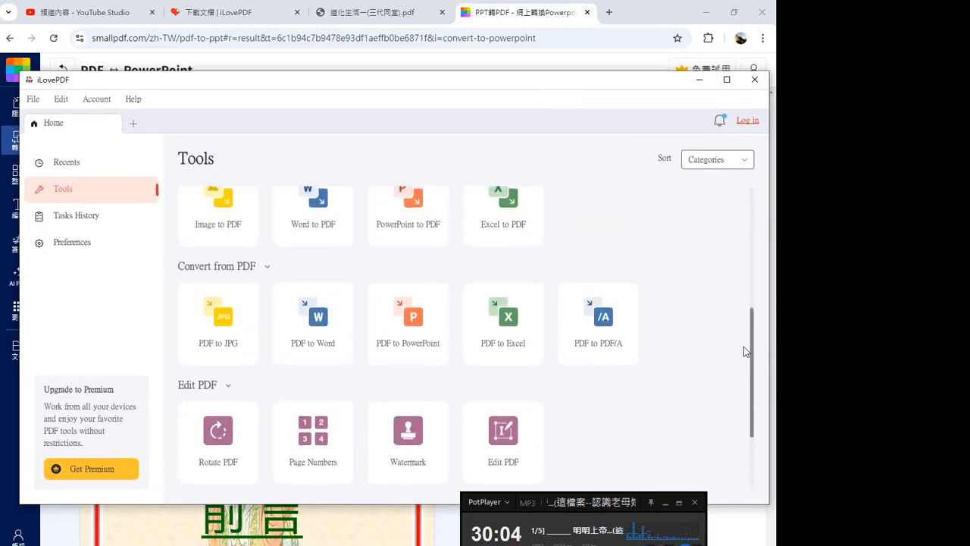
pyautogui.scroll(3)
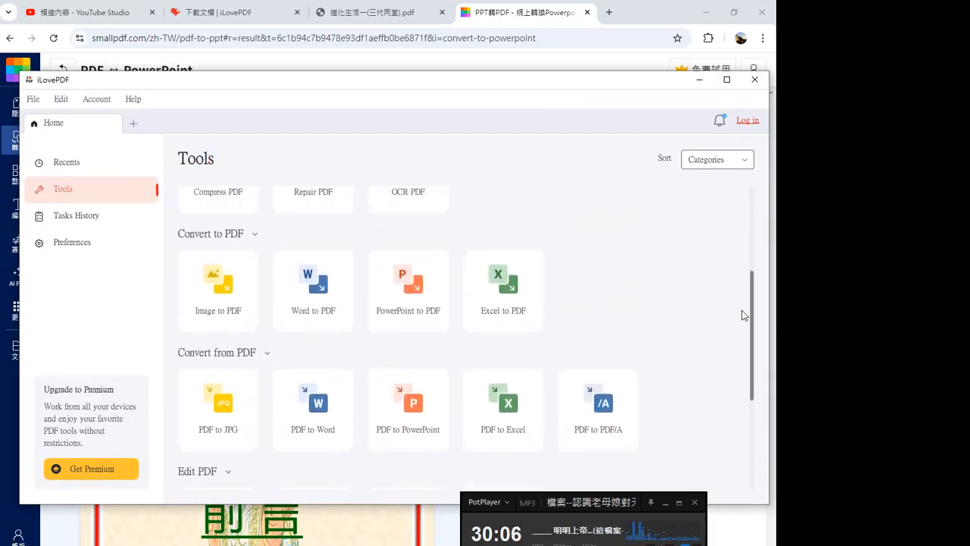
pyautogui.scroll(3)
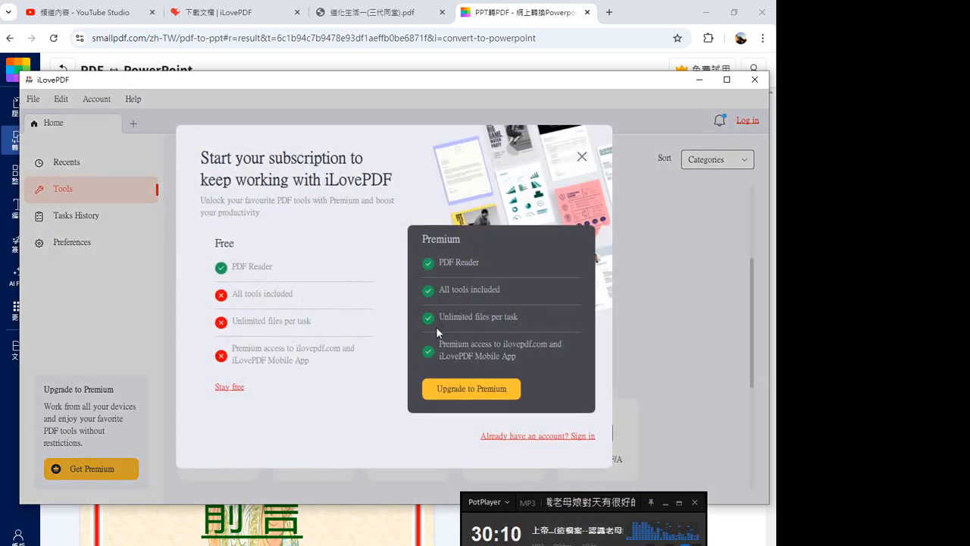
pyautogui.moveTo(471, 394)
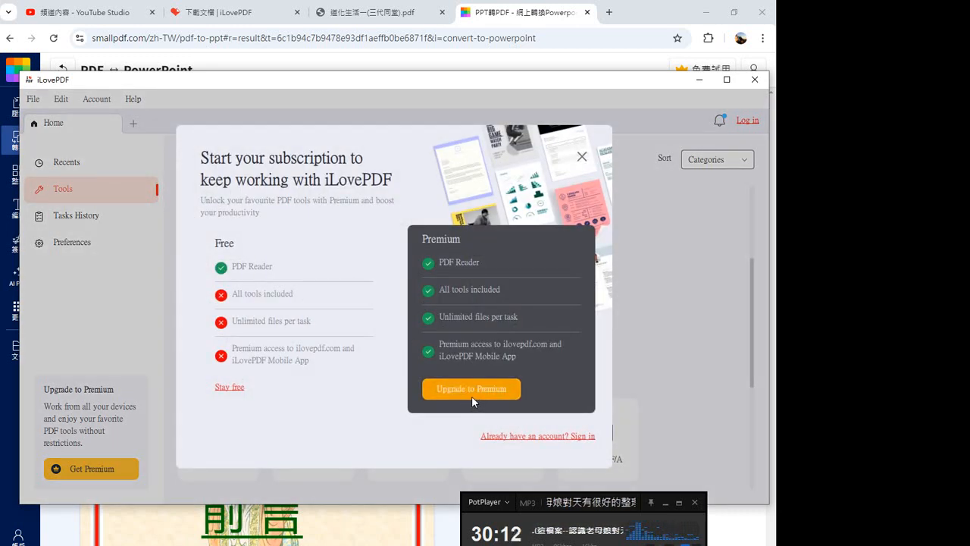
pyautogui.moveTo(228, 377)
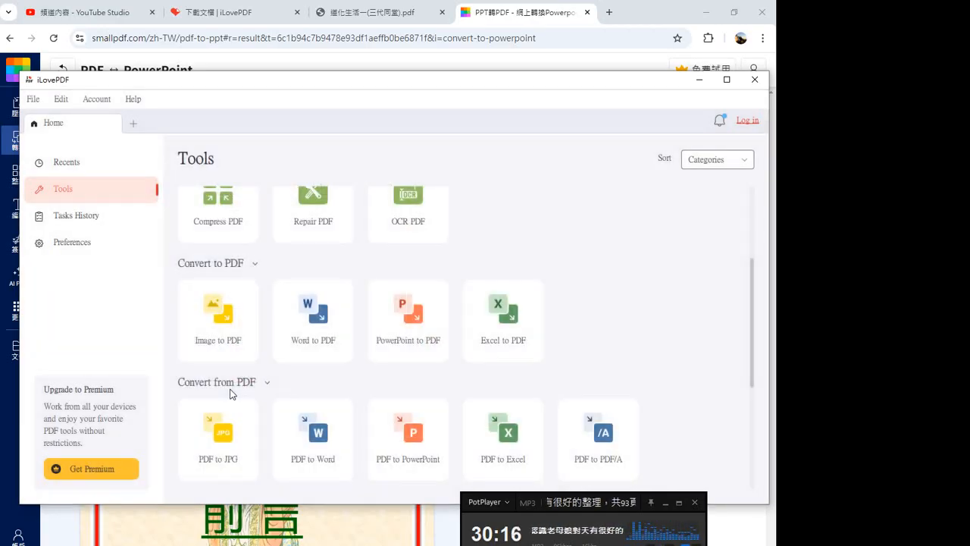
pyautogui.moveTo(757, 236)
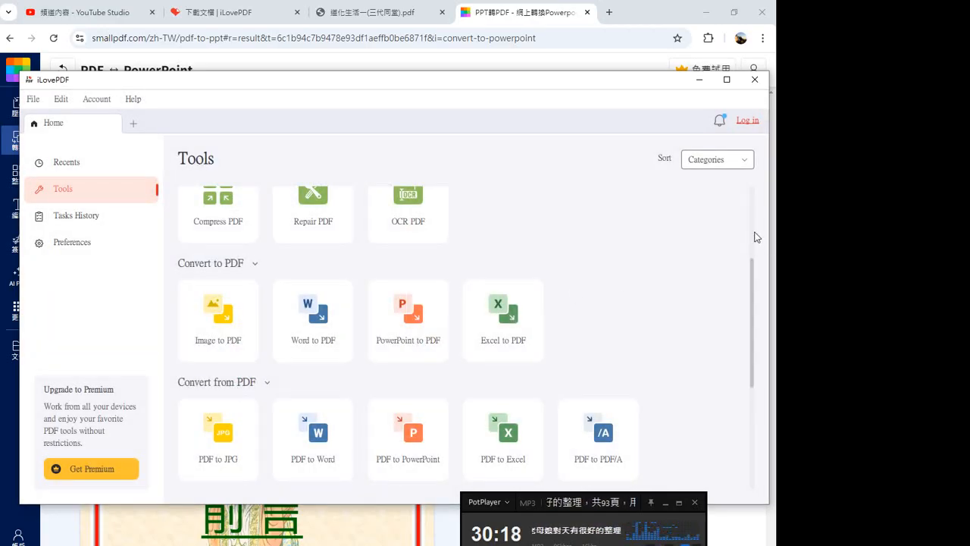
pyautogui.scroll(3)
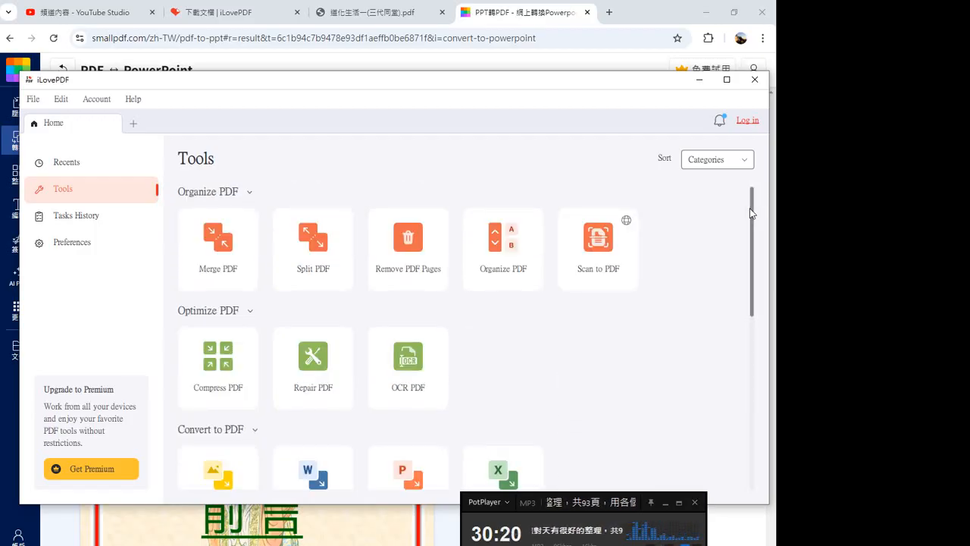
# - Switch Chrome tabs back to the iLovePDF download page for the converted PowerPoint and scroll to its top
pyautogui.click(371, 12)
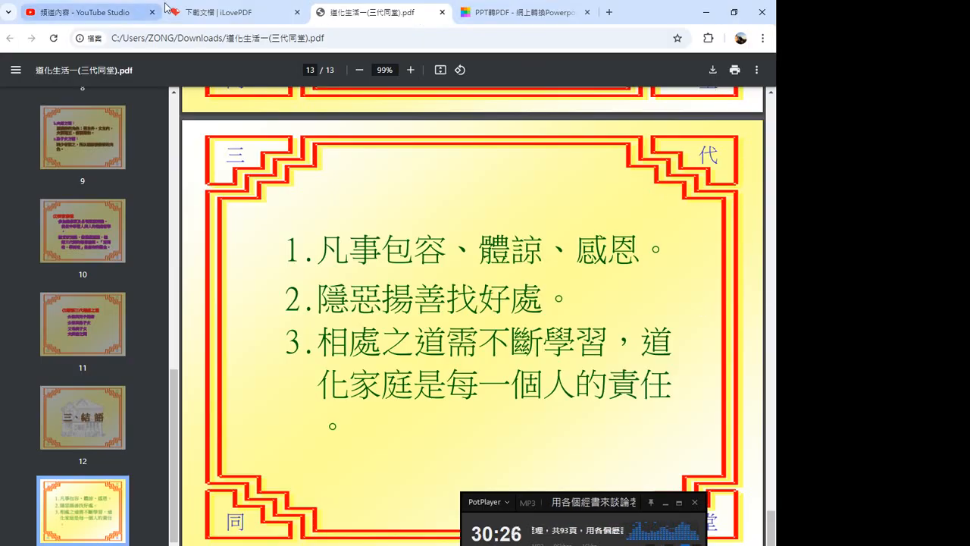
pyautogui.click(219, 12)
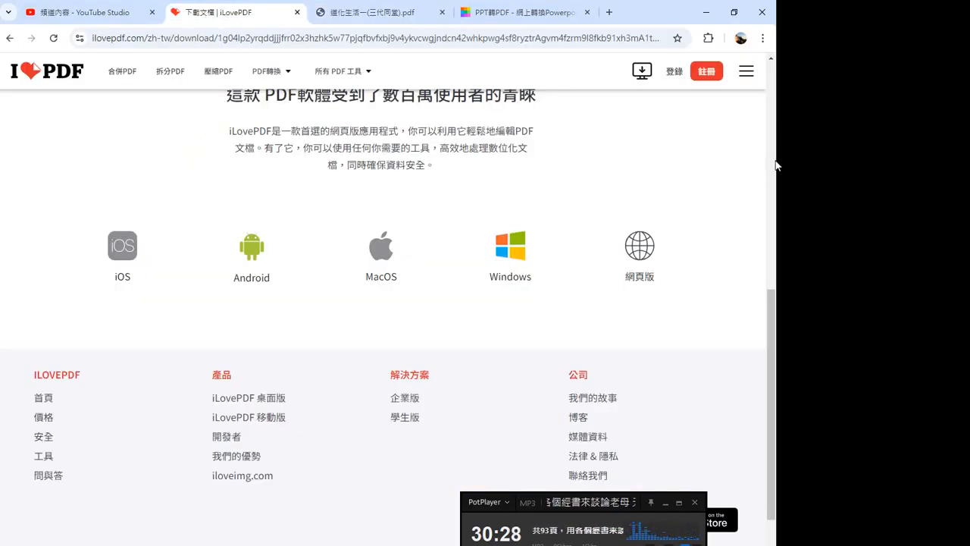
pyautogui.scroll(3)
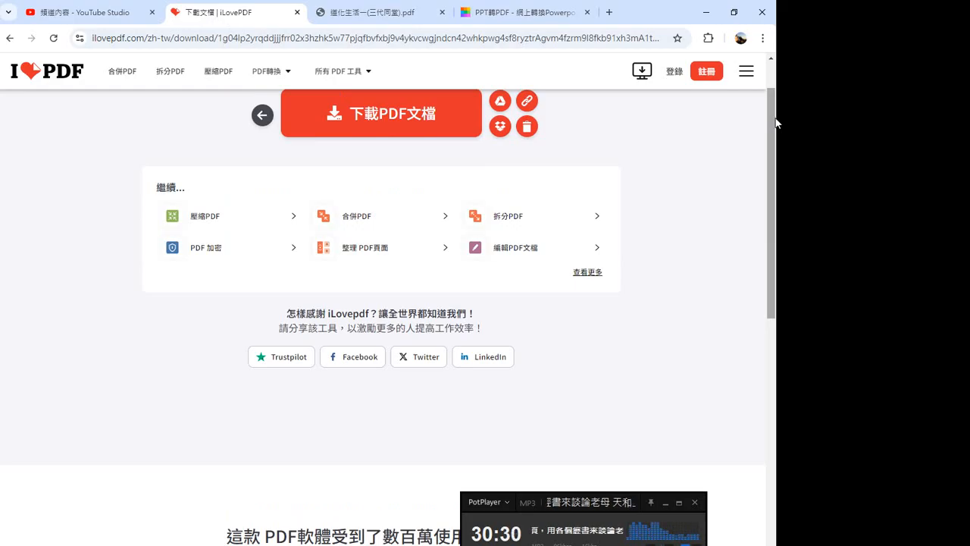
pyautogui.scroll(-3)
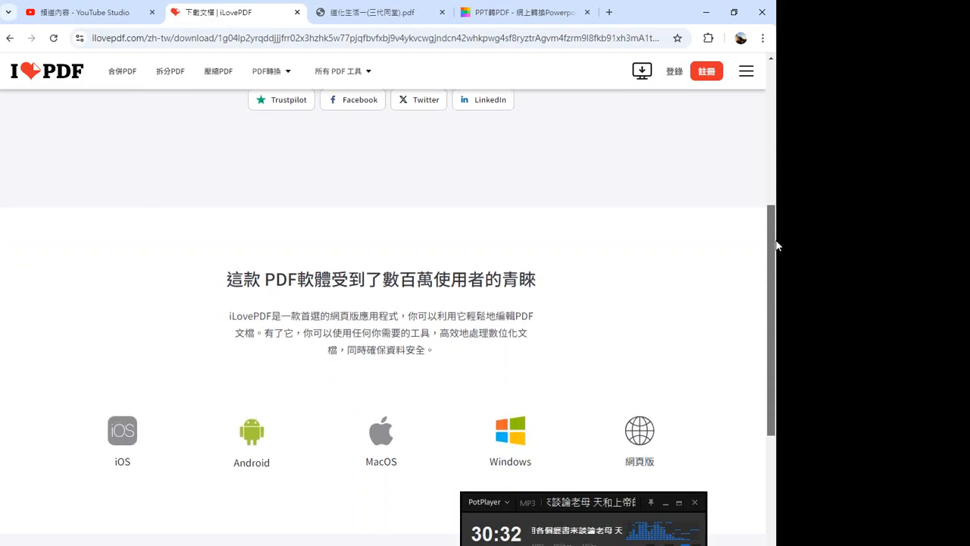
pyautogui.scroll(3)
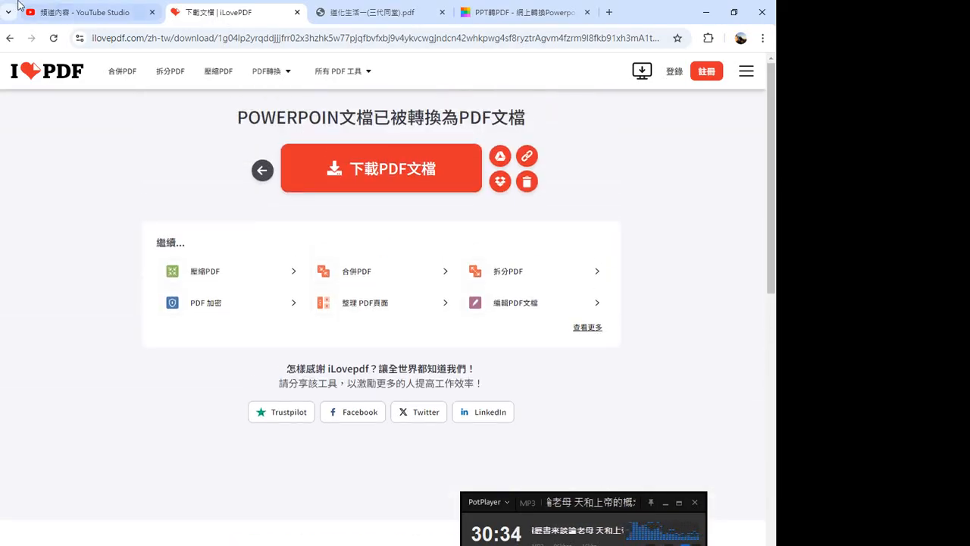
# - Go back to the PowerPoint-to-PDF tool and upload 福音傳播.ppt from the 參考13 folder
pyautogui.click(9, 37)
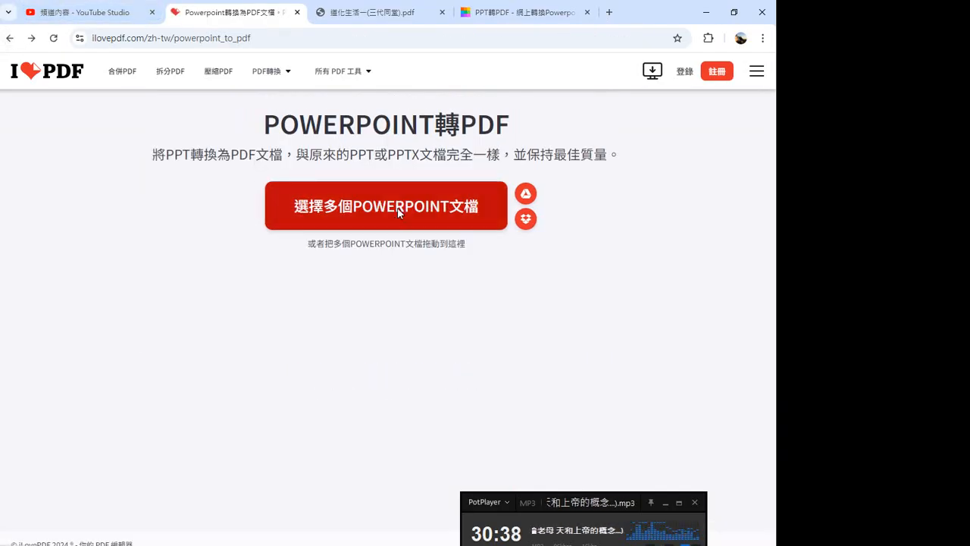
pyautogui.click(385, 206)
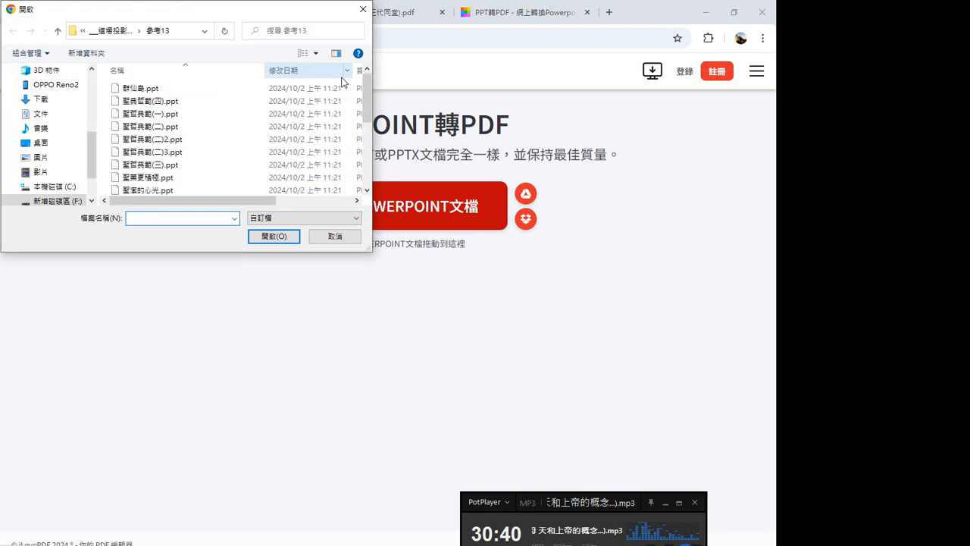
pyautogui.scroll(-3)
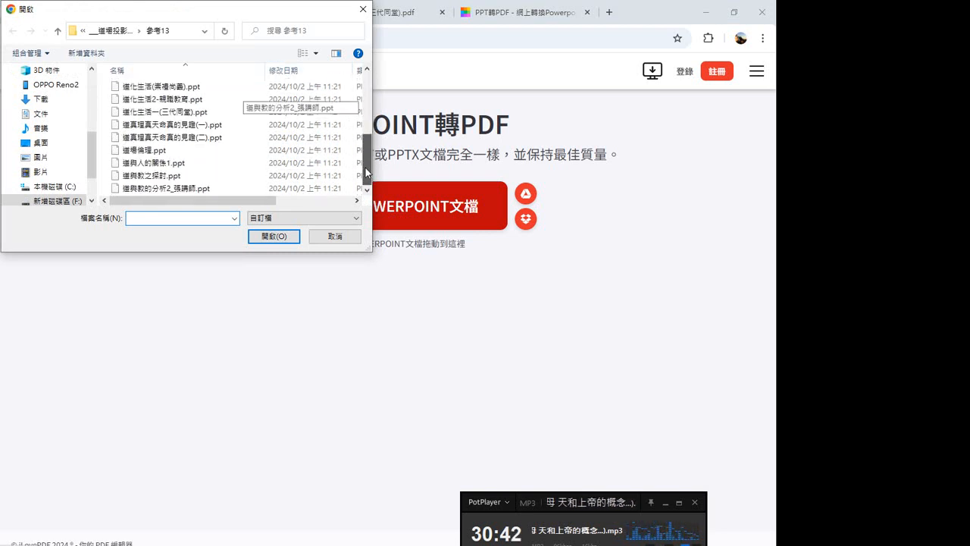
pyautogui.click(273, 236)
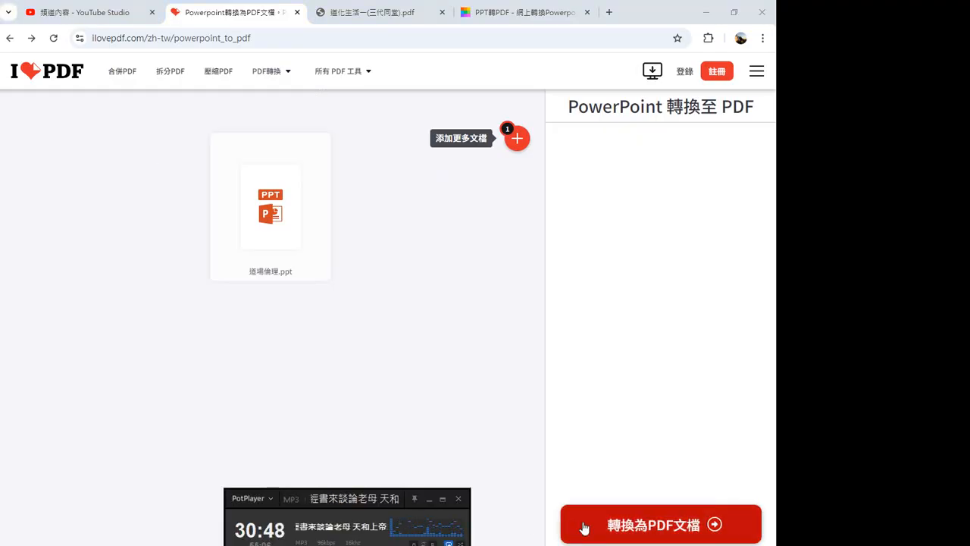
# - Convert 福音傳播.ppt to PDF, download it and check it in the Downloads folder
pyautogui.click(660, 525)
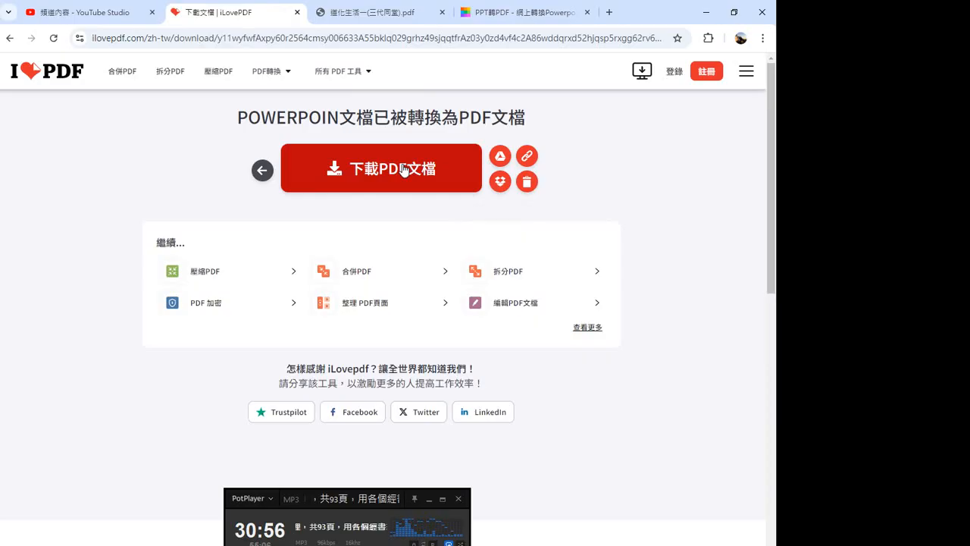
pyautogui.click(382, 168)
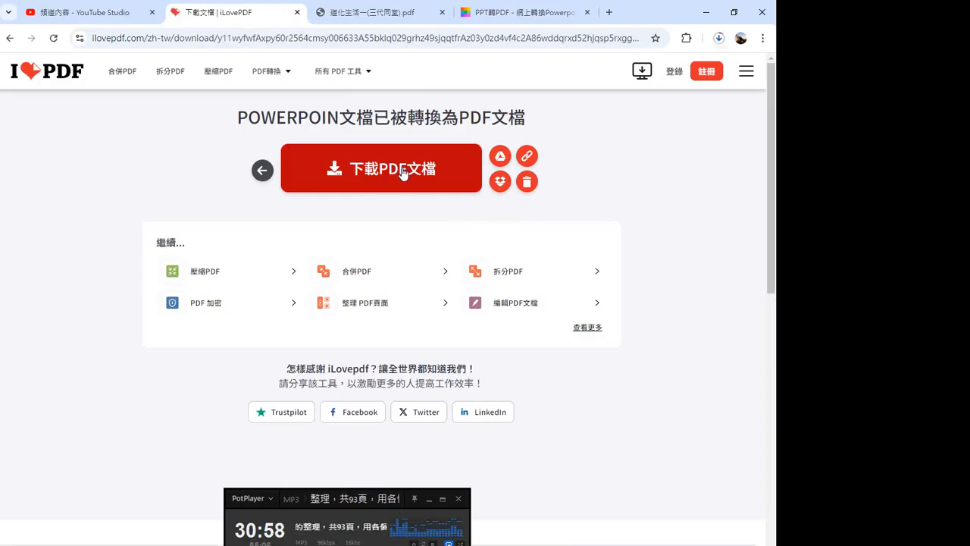
pyautogui.click(719, 38)
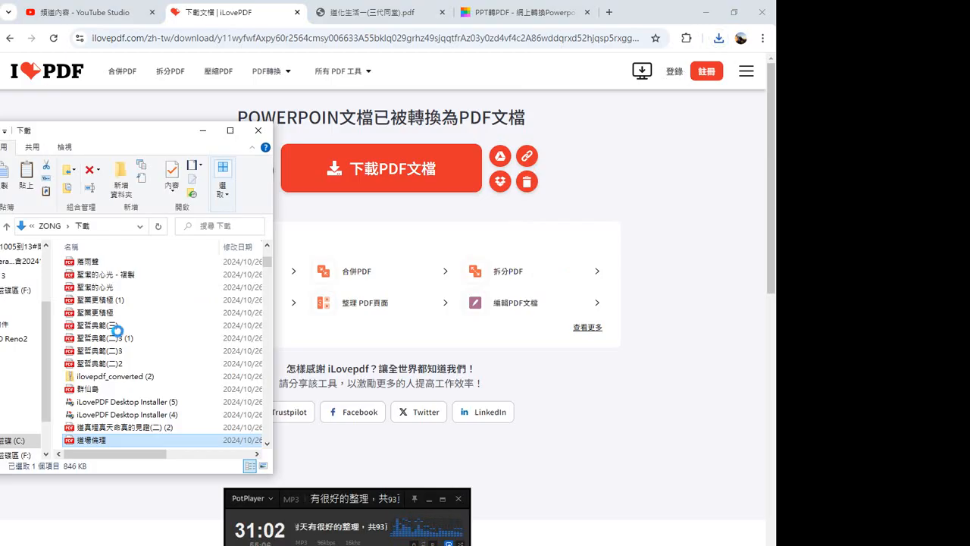
pyautogui.moveTo(109, 452)
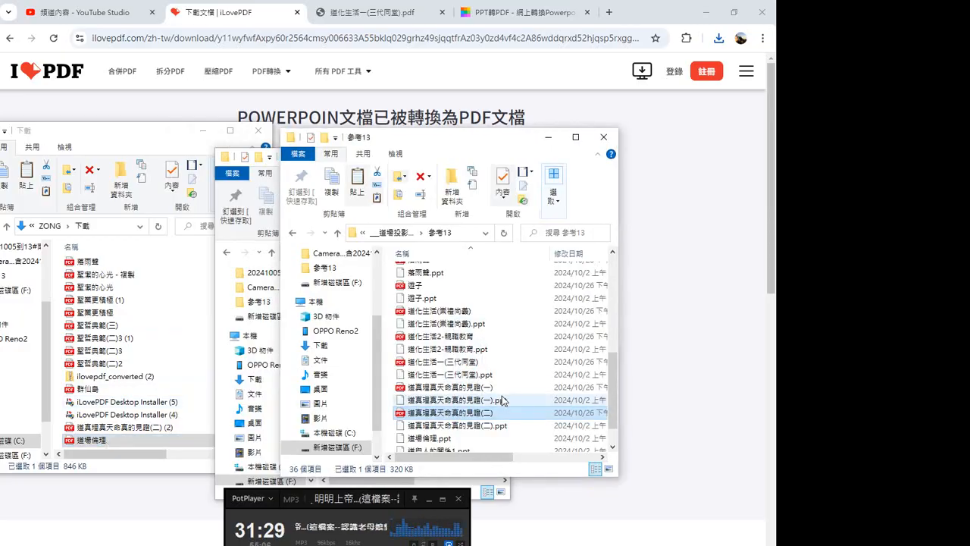
pyautogui.scroll(-3)
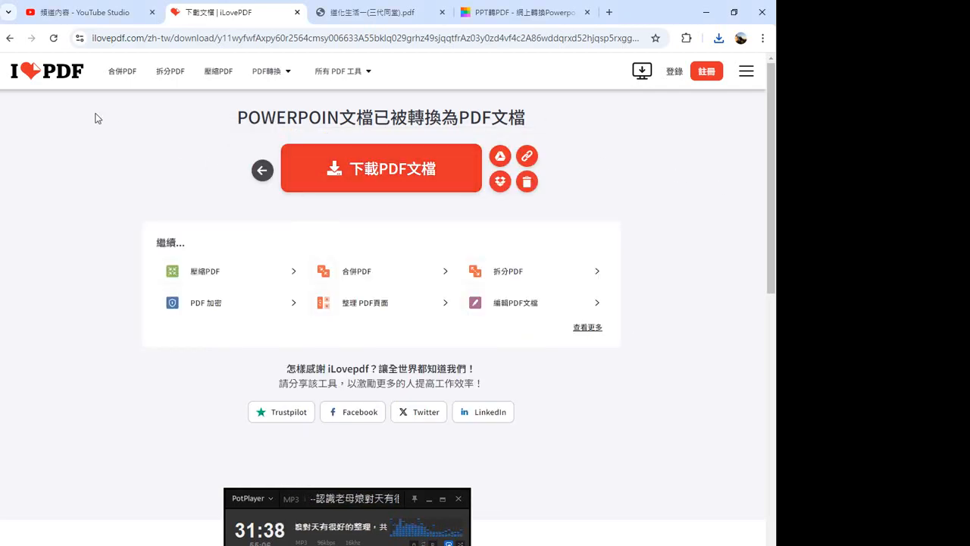
# - Start a new conversion, upload the next PowerPoint file, convert it to PDF and download it
pyautogui.click(9, 38)
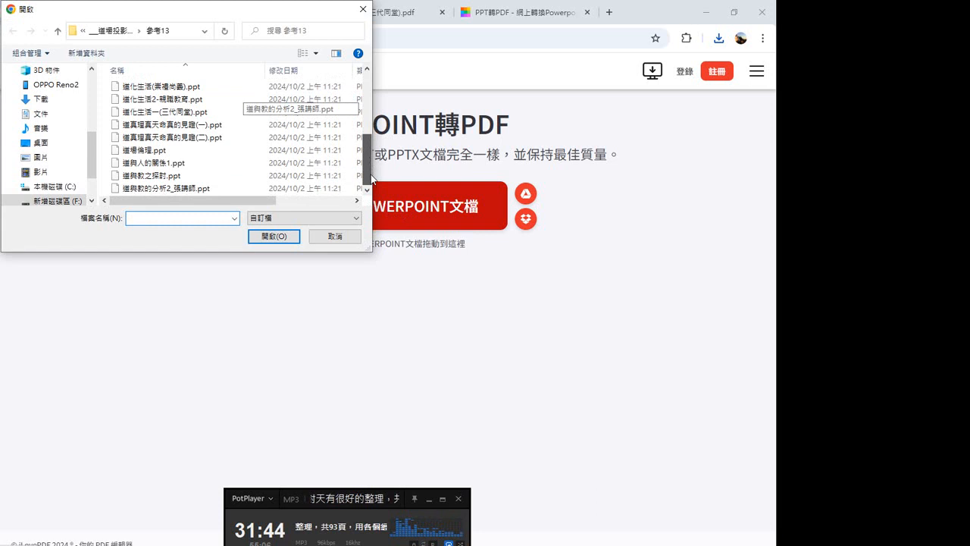
pyautogui.click(272, 236)
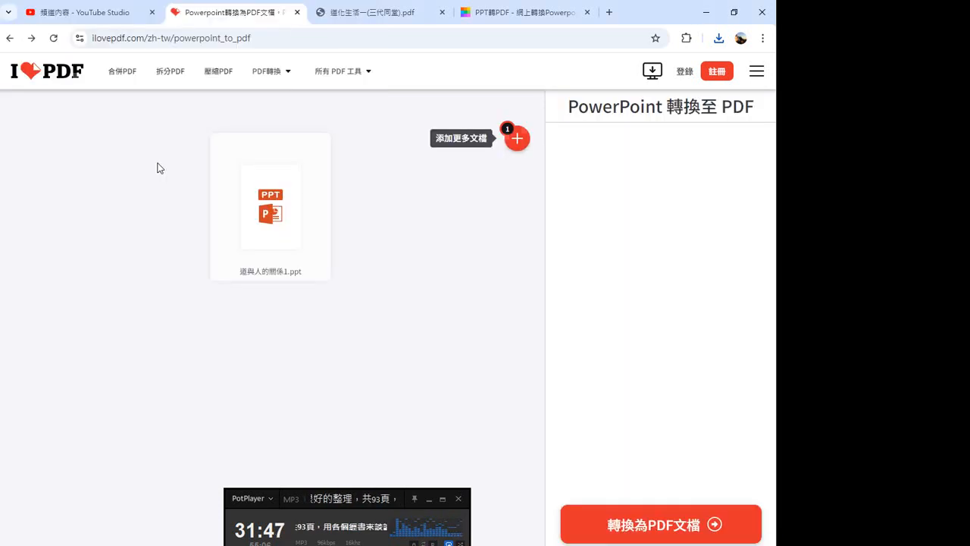
pyautogui.moveTo(602, 394)
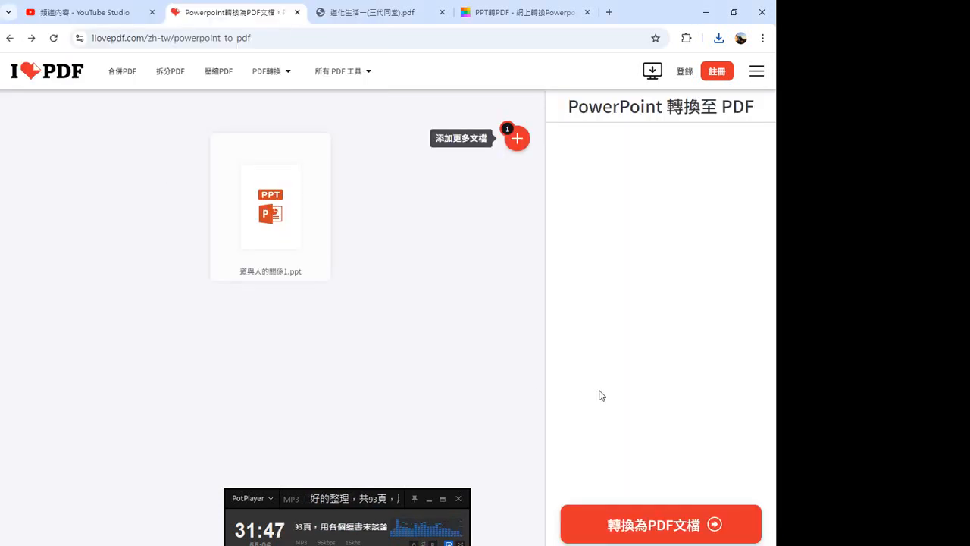
pyautogui.click(659, 524)
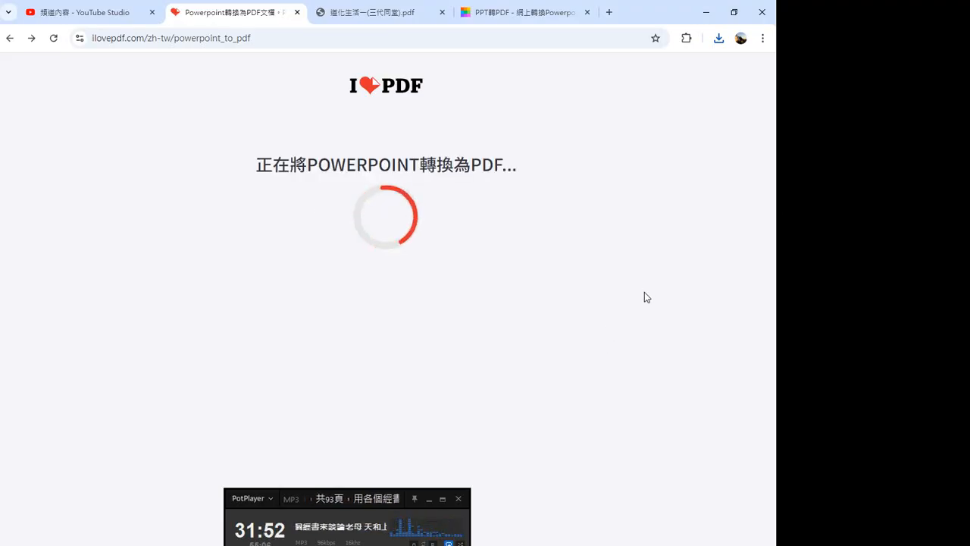
pyautogui.moveTo(571, 286)
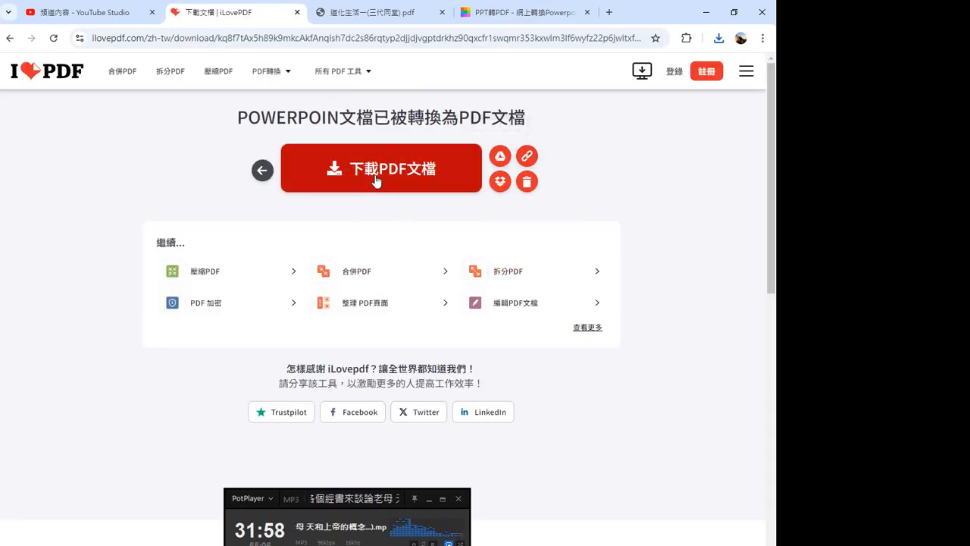
pyautogui.click(381, 168)
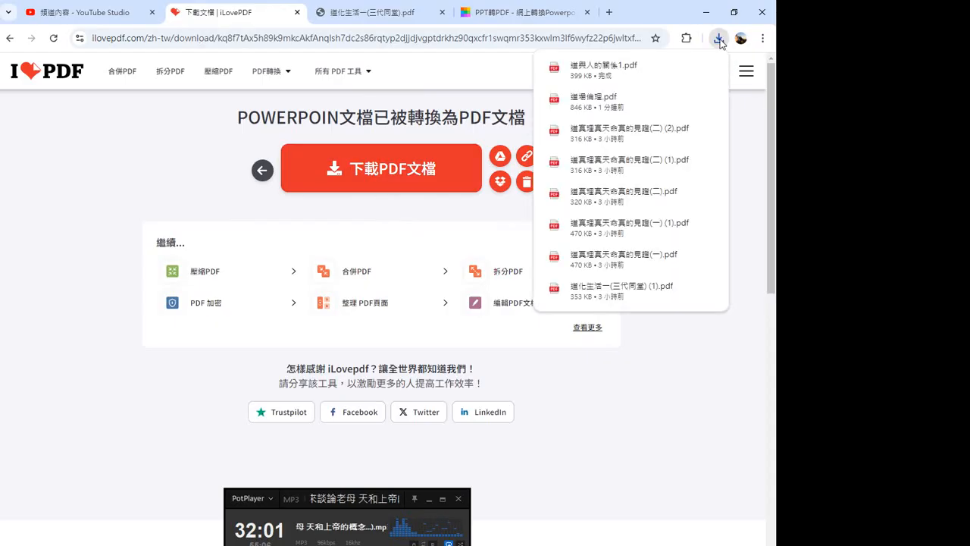
# - Check the finished PDF in Chrome's recent downloads, then return to the PowerPoint-to-PDF converter
pyautogui.click(685, 67)
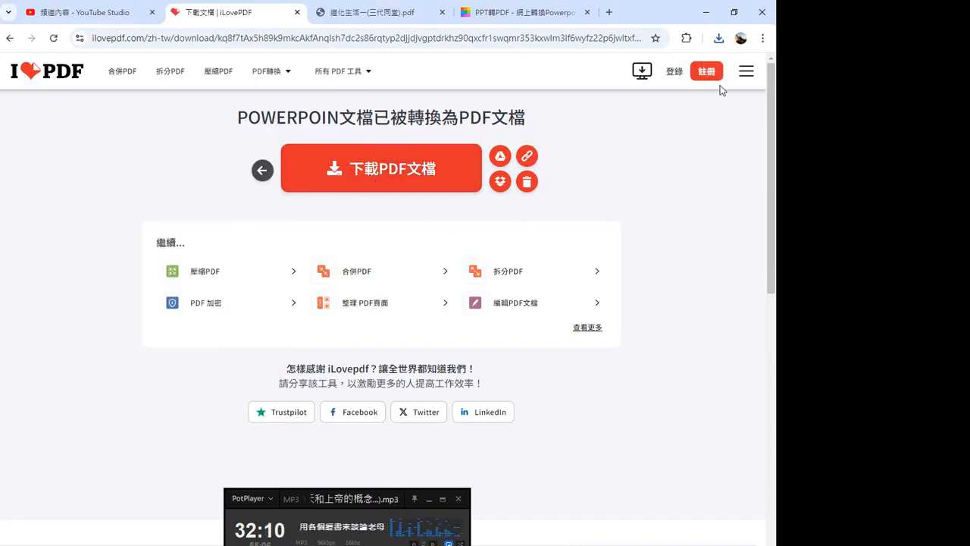
pyautogui.click(718, 38)
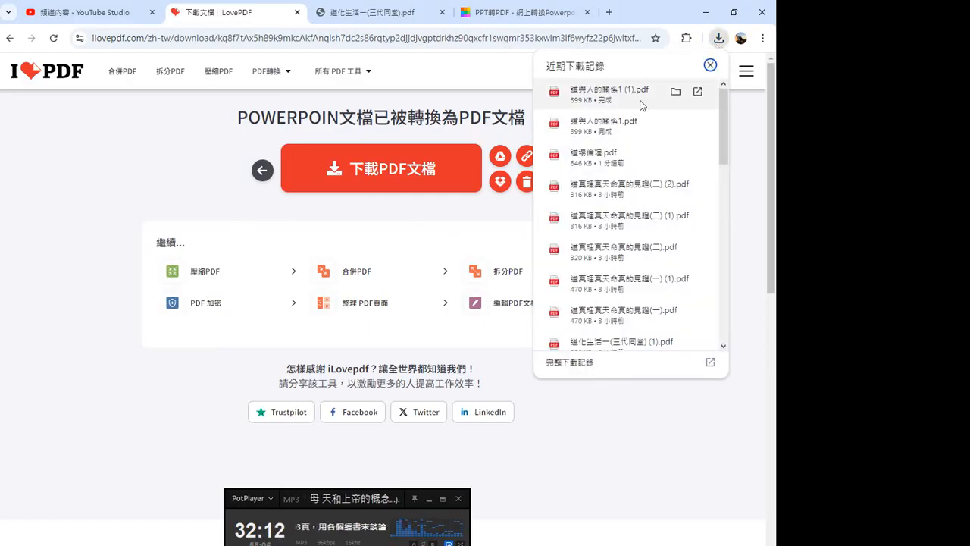
pyautogui.click(675, 91)
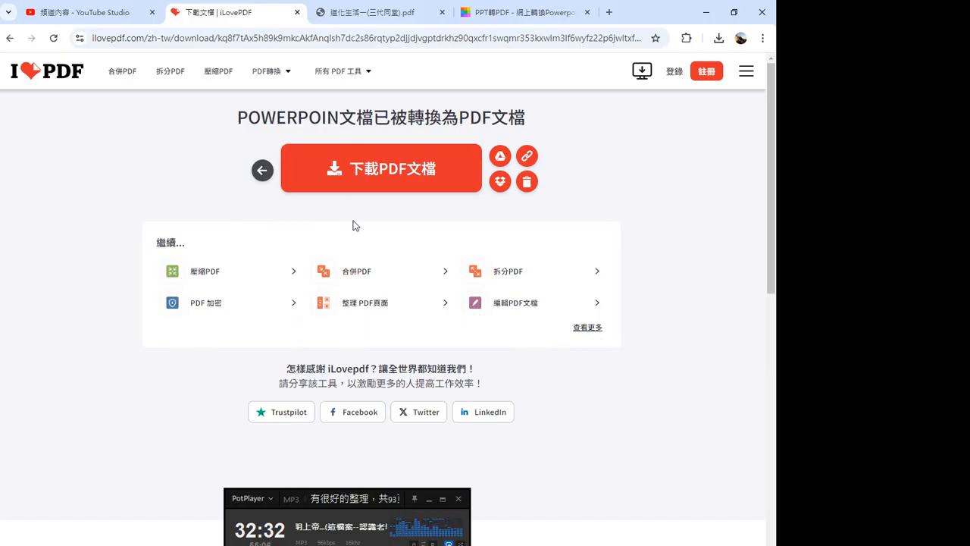
pyautogui.click(9, 38)
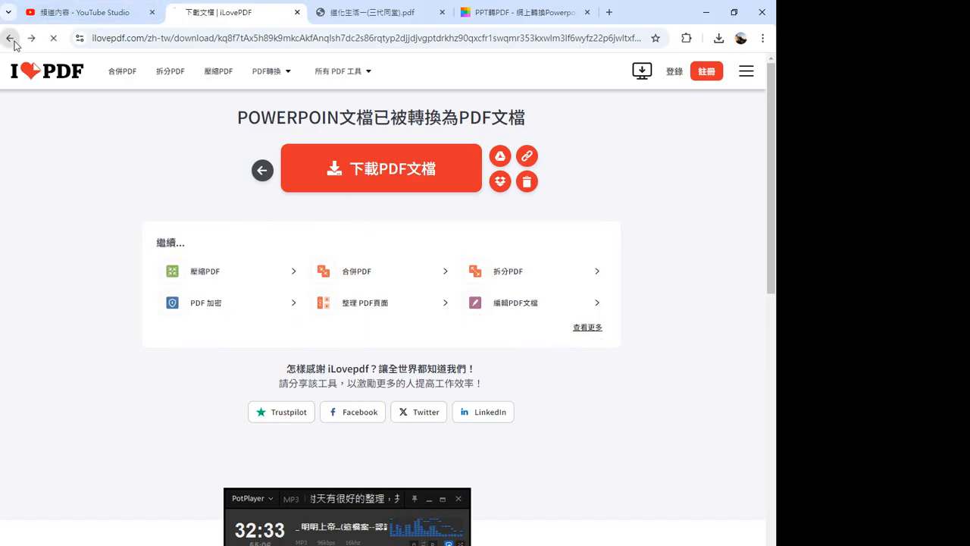
# - Go back and upload 道與教之探討.ppt as the next presentation to convert
pyautogui.click(11, 38)
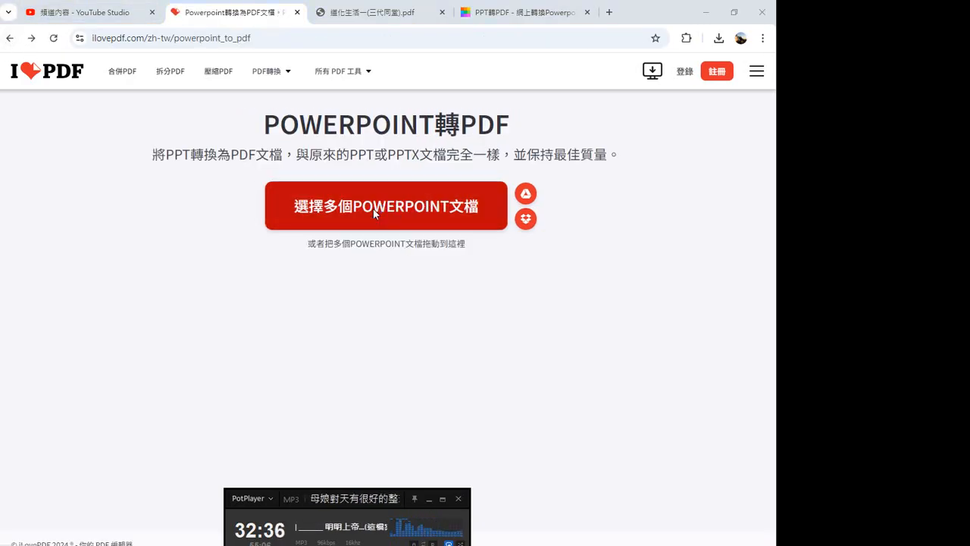
pyautogui.click(385, 206)
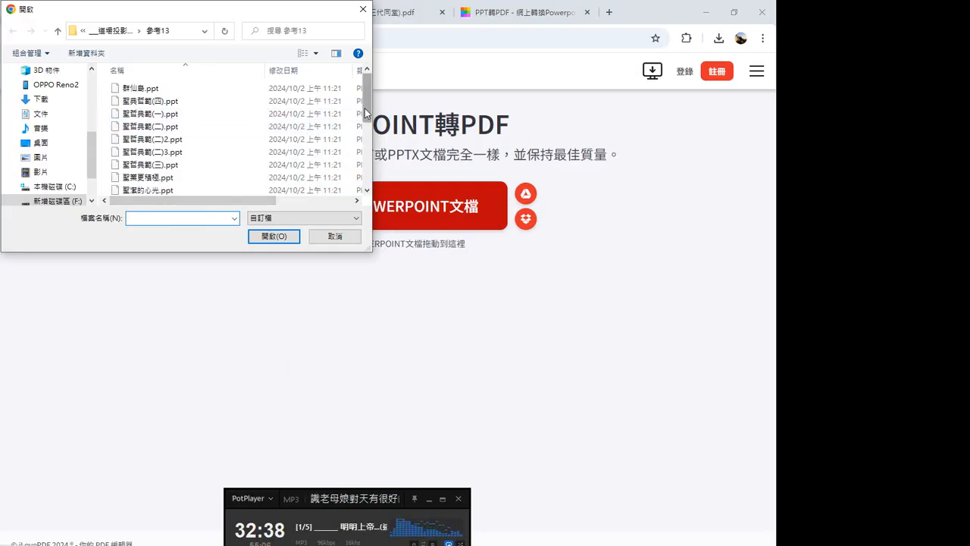
pyautogui.scroll(-3)
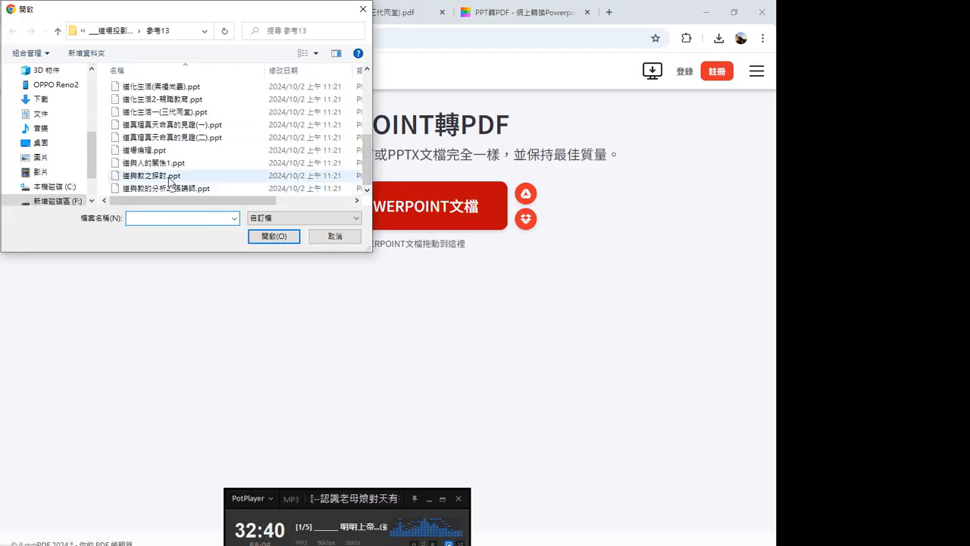
pyautogui.click(273, 237)
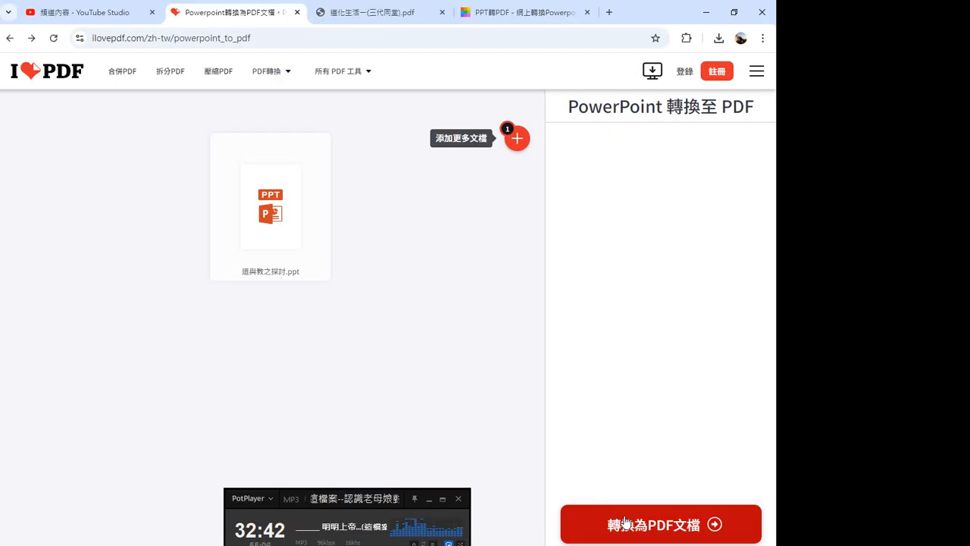
# - Convert 道與教之探討.ppt to PDF, download it and show it in its folder from recent downloads
pyautogui.click(661, 524)
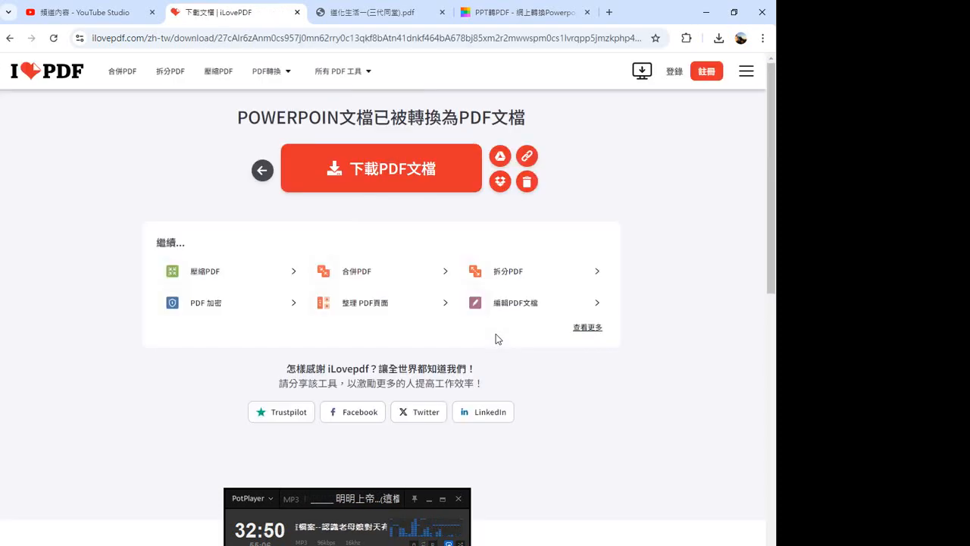
pyautogui.click(381, 169)
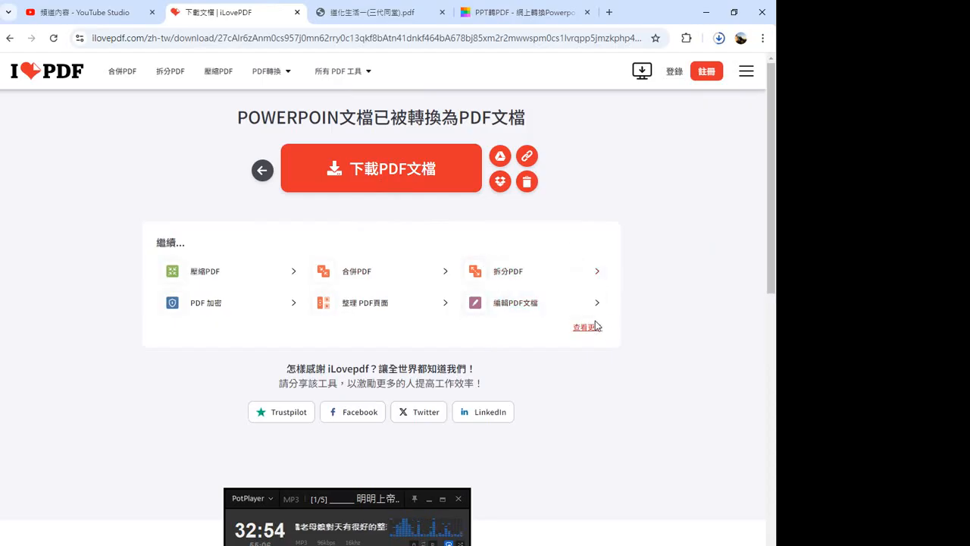
pyautogui.click(718, 38)
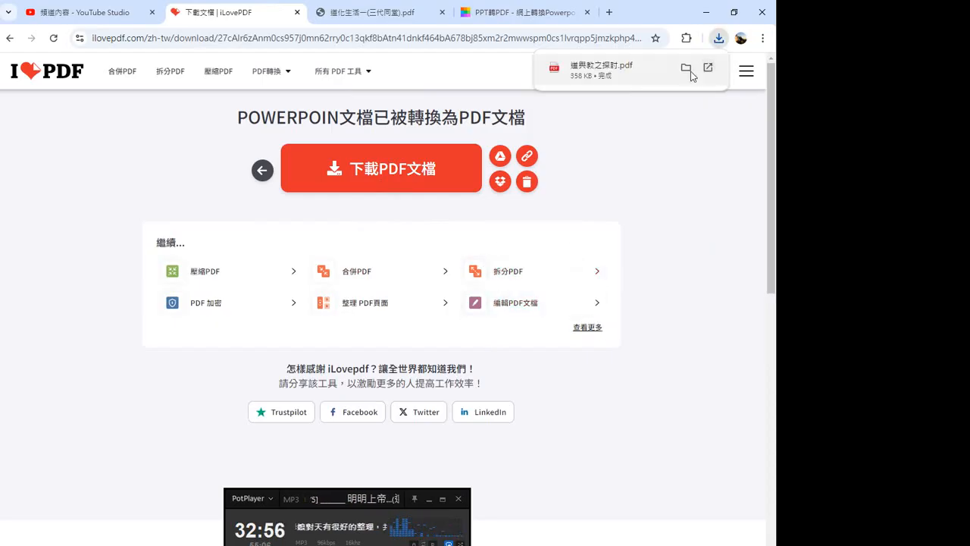
pyautogui.click(685, 67)
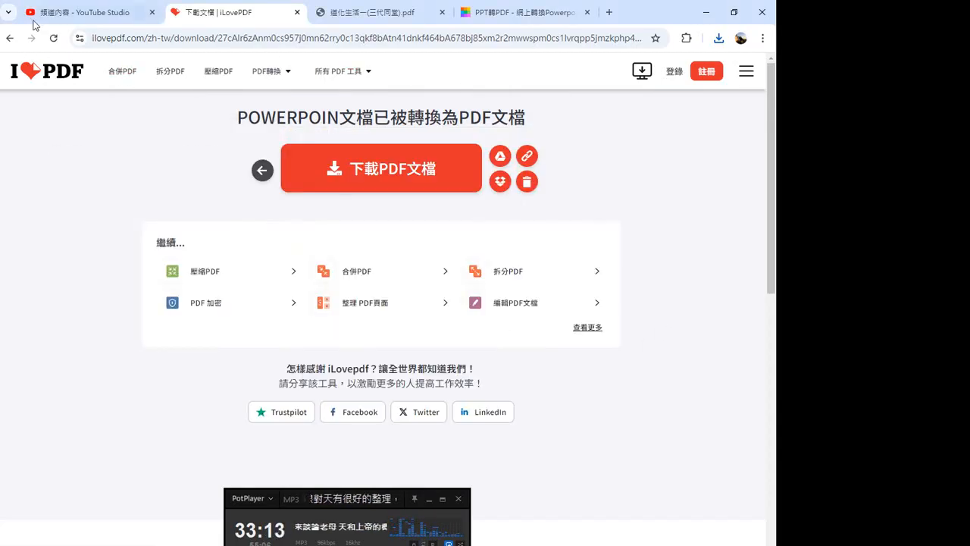
# - Return to the converter and upload 道與教的分析2_張講師.ppt for conversion
pyautogui.click(261, 170)
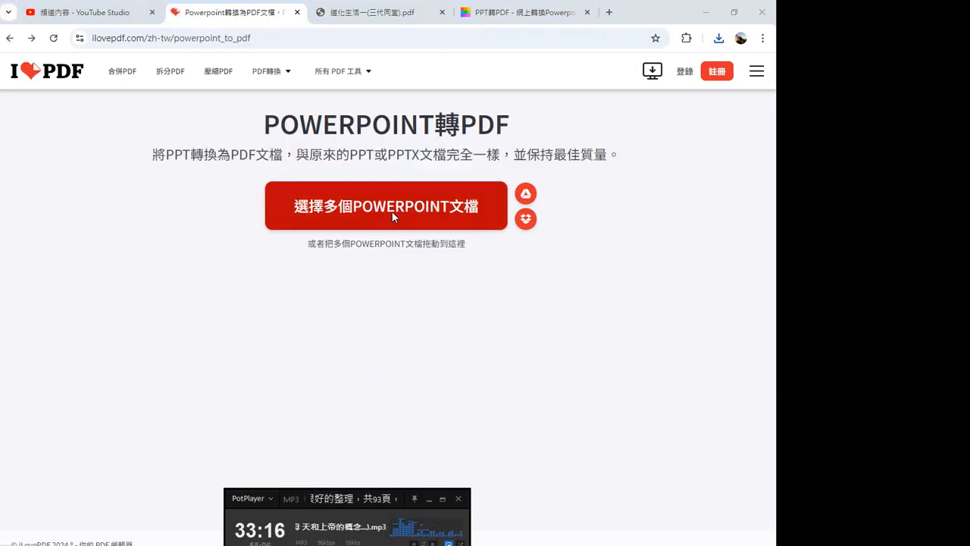
pyautogui.click(385, 206)
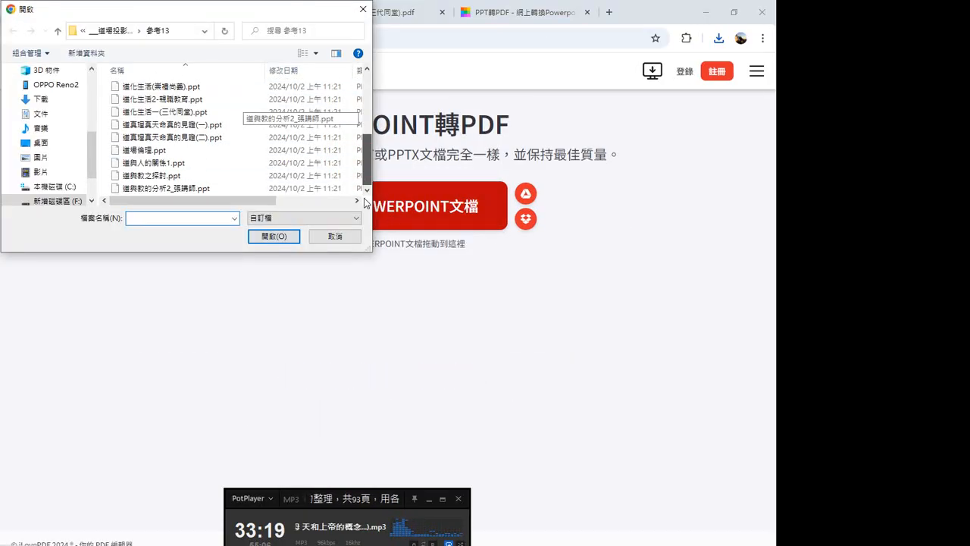
pyautogui.click(165, 188)
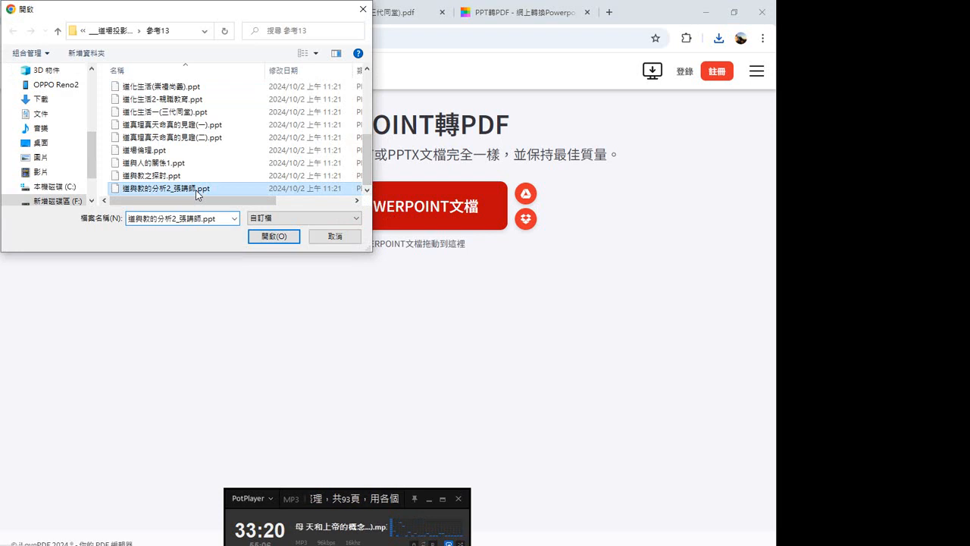
pyautogui.click(273, 237)
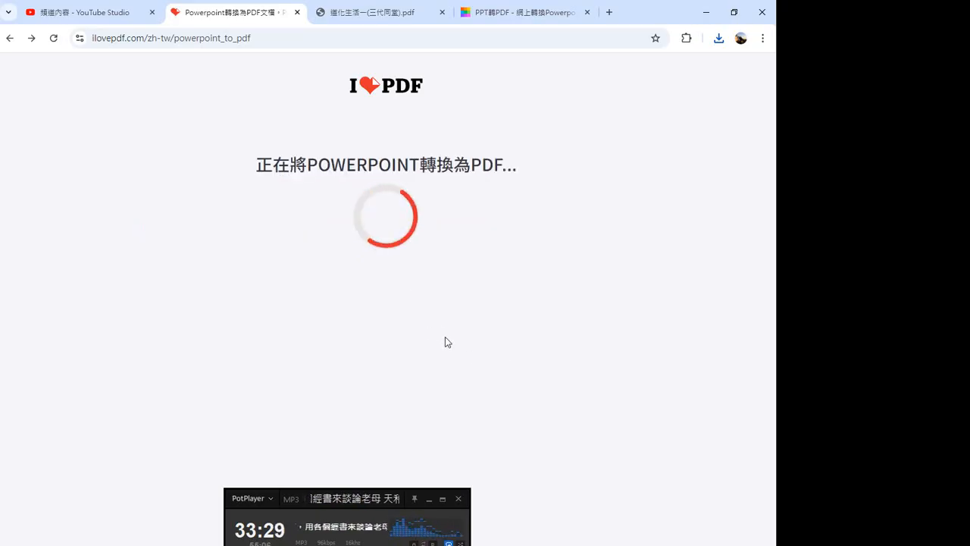
pyautogui.moveTo(406, 249)
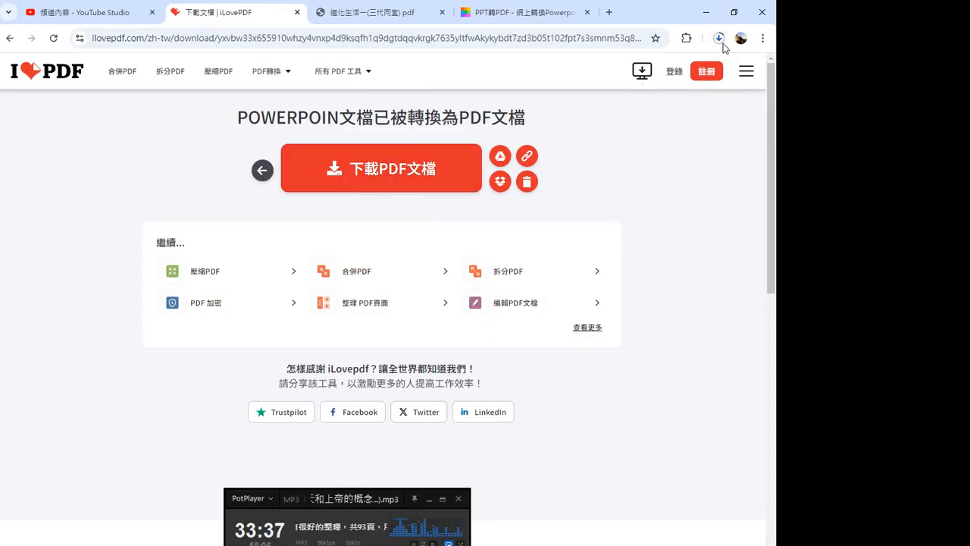
# - After conversion, show the downloaded 道與教的分析2_張講師 PDF in the Downloads folder from recent downloads
pyautogui.click(719, 39)
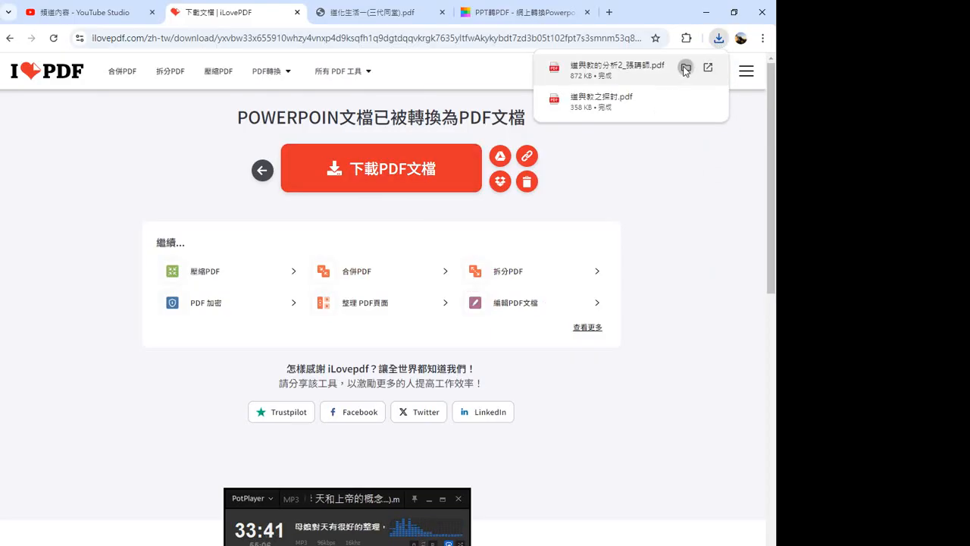
pyautogui.click(685, 66)
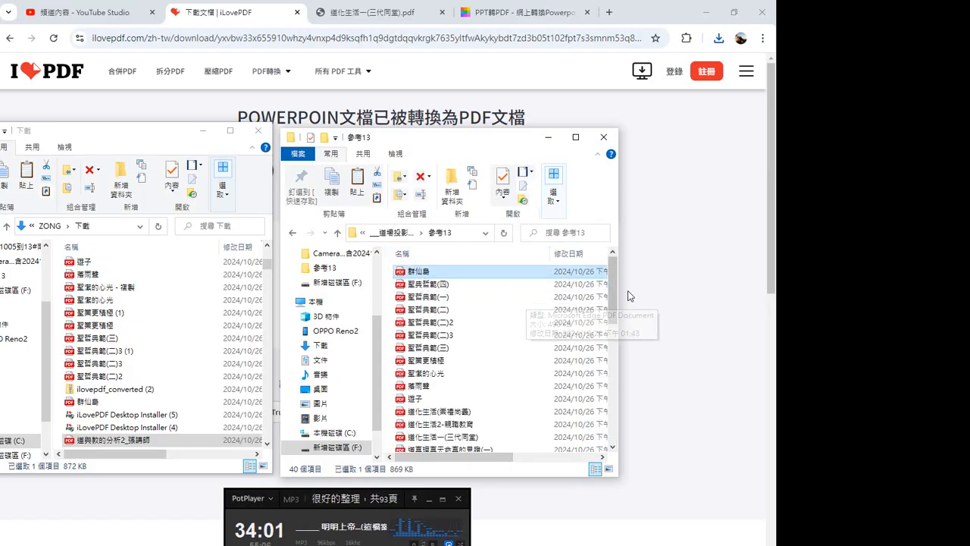
pyautogui.scroll(-3)
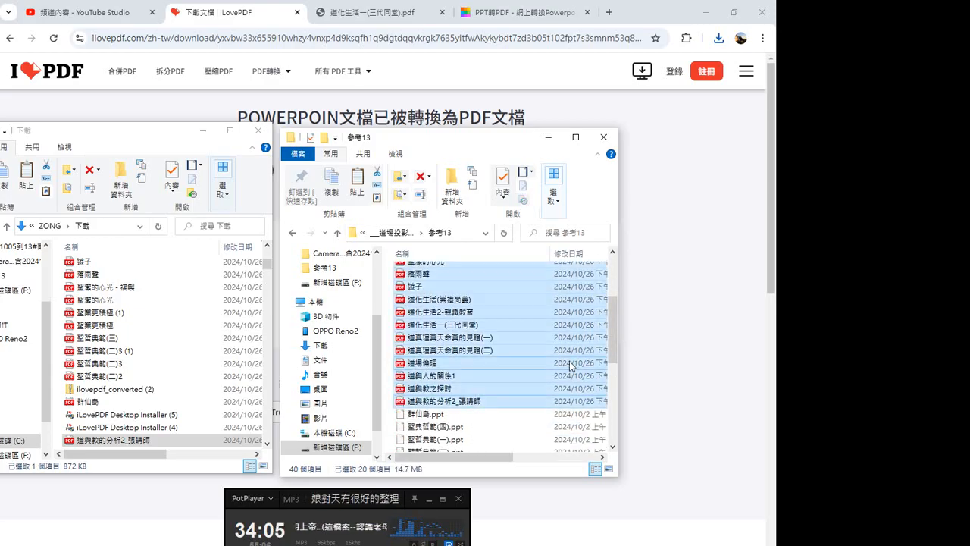
pyautogui.scroll(-3)
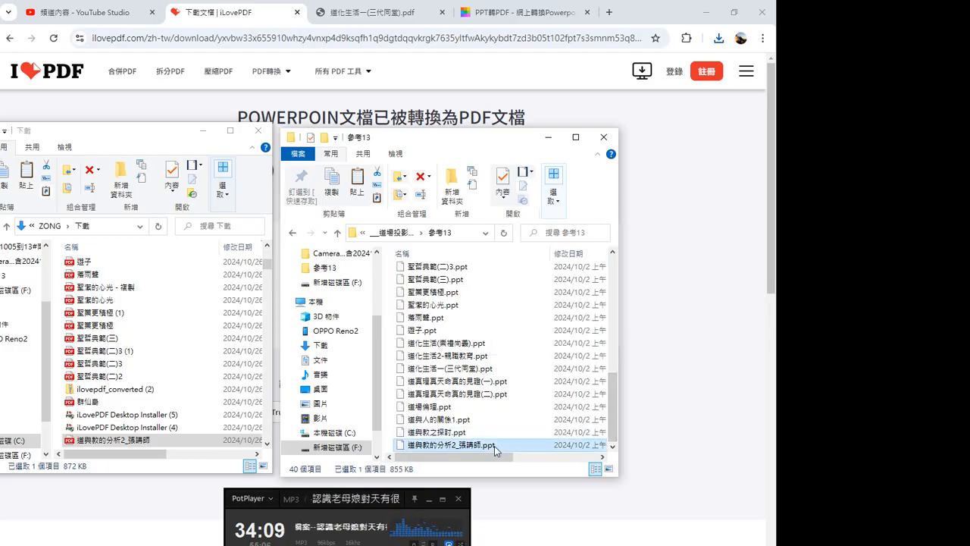
pyautogui.scroll(3)
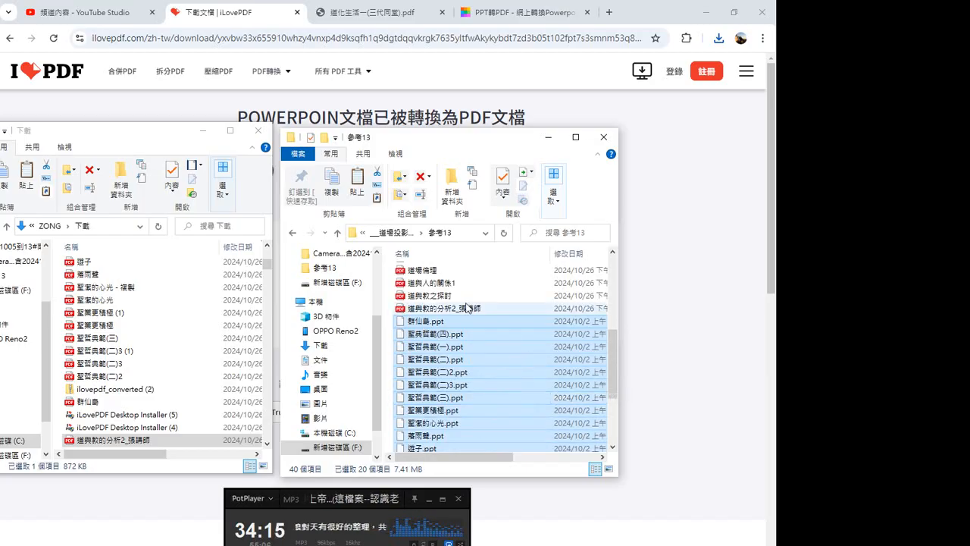
pyautogui.scroll(-3)
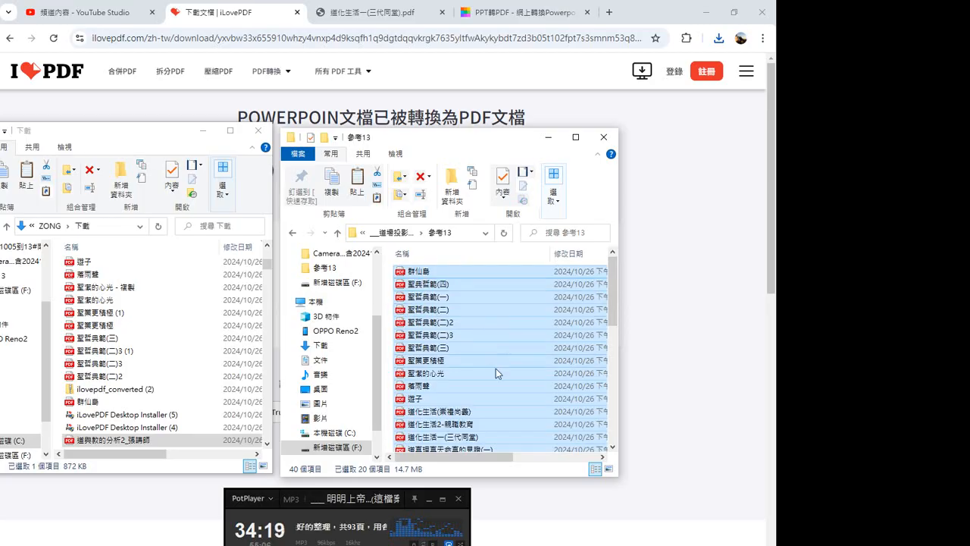
pyautogui.moveTo(476, 404)
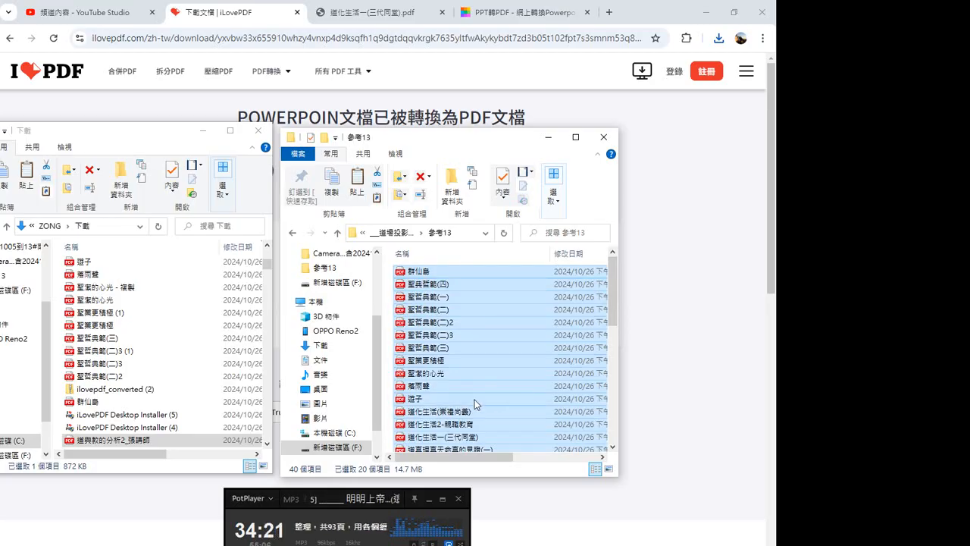